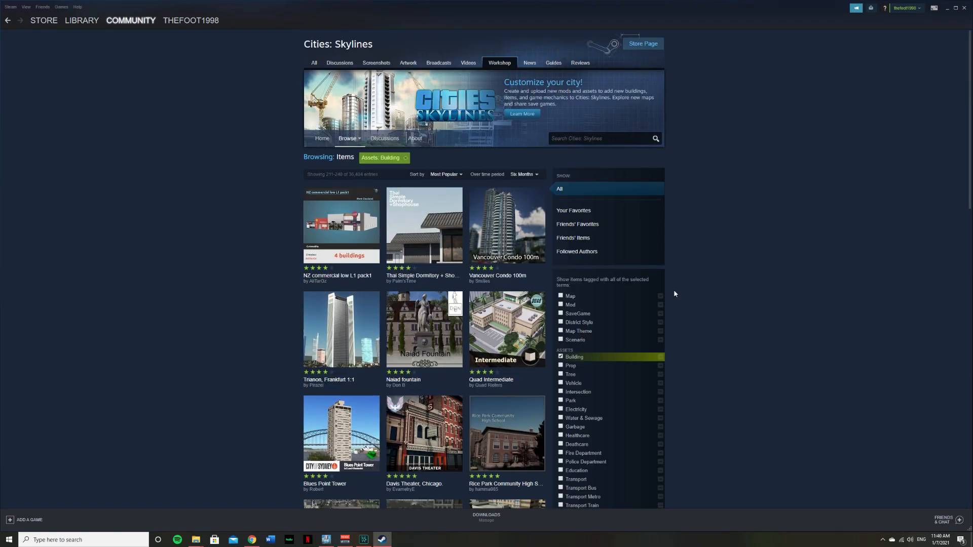
Open the More Procedural Objects Textures item and view two enlarged texture sheets.
scroll("down", 3)
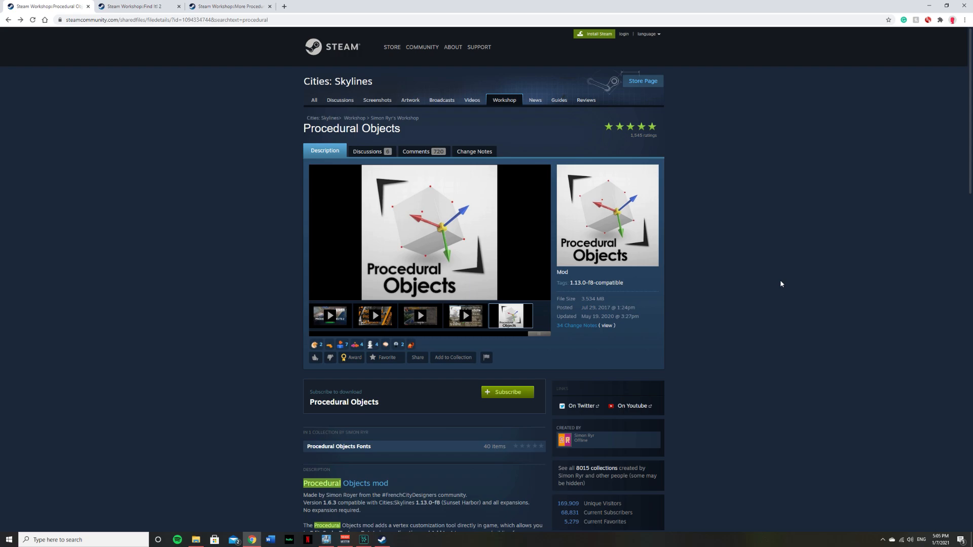
mouse_move(795, 274)
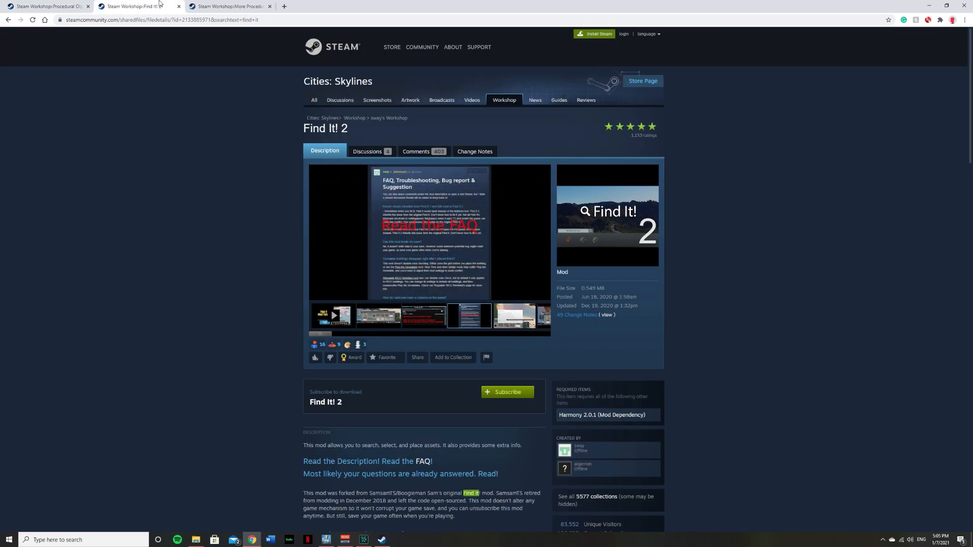
left_click(229, 6)
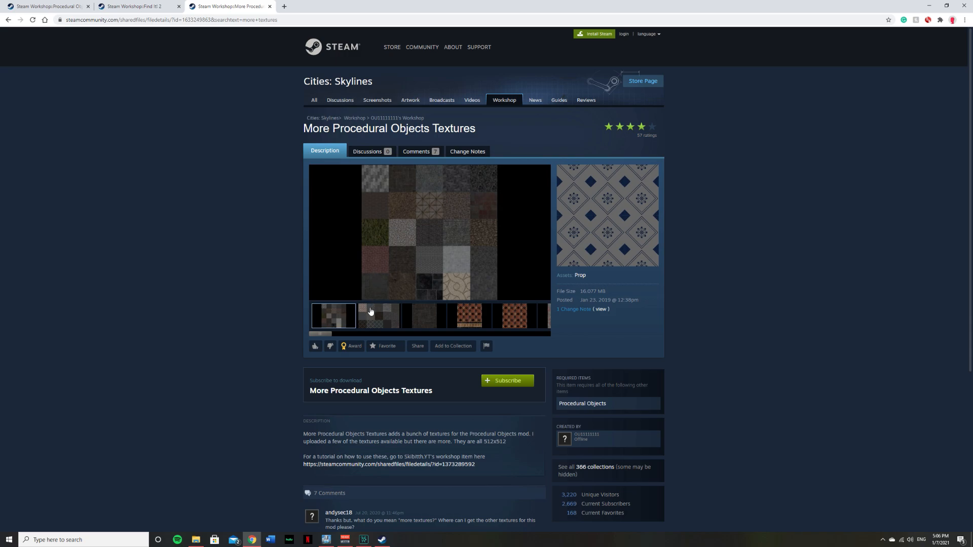
left_click(379, 316)
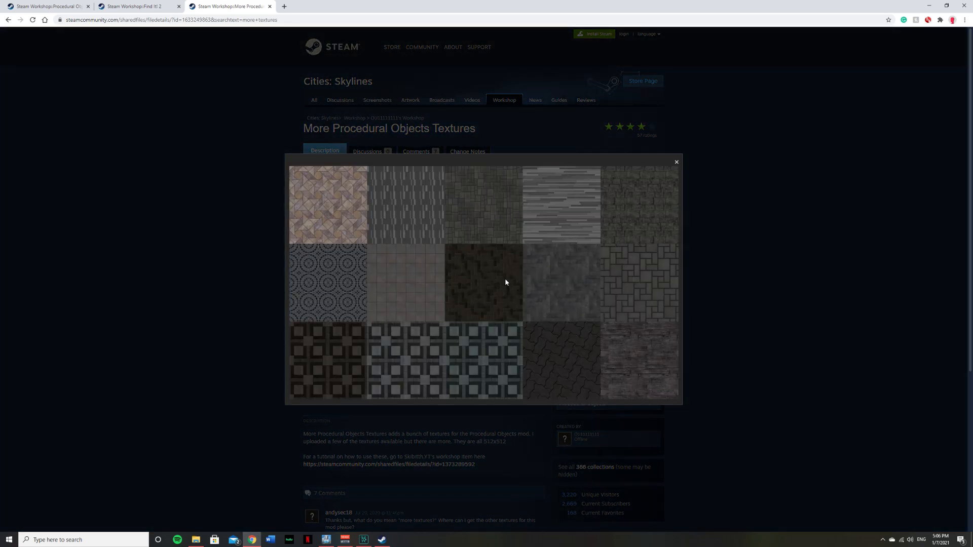
mouse_move(467, 338)
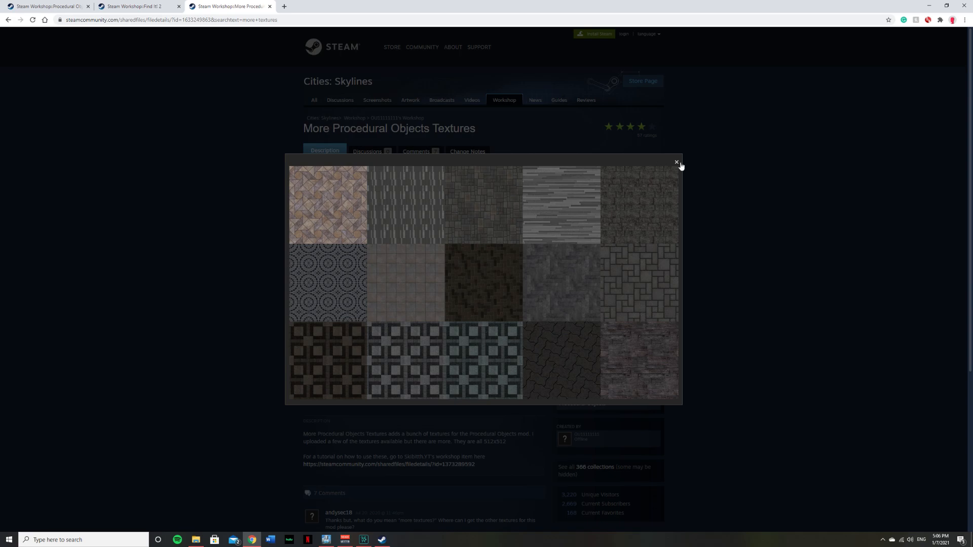
left_click(677, 163)
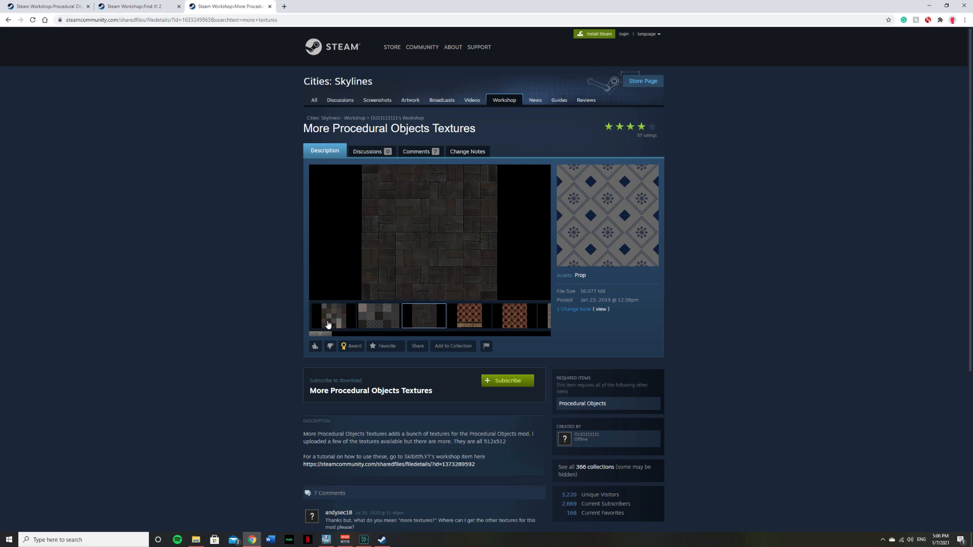
left_click(428, 233)
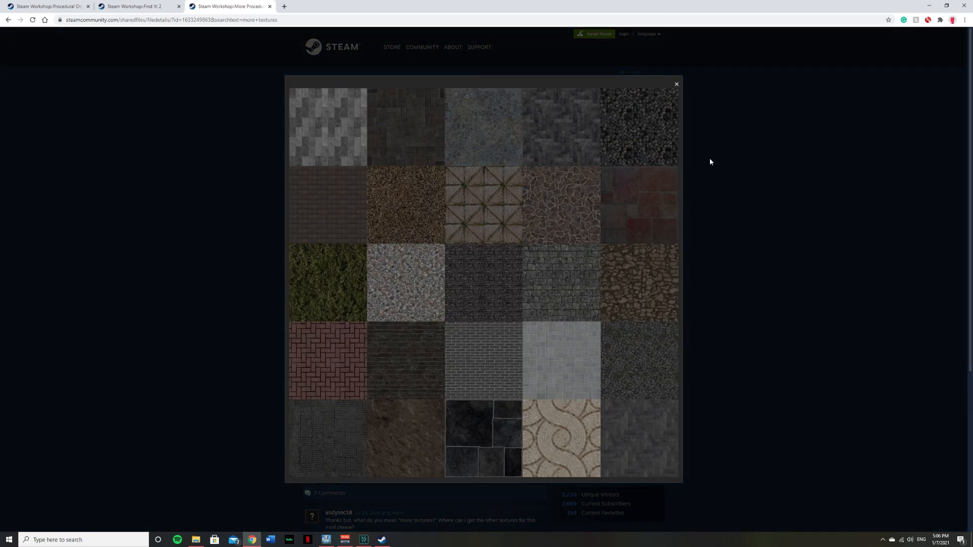
left_click(677, 83)
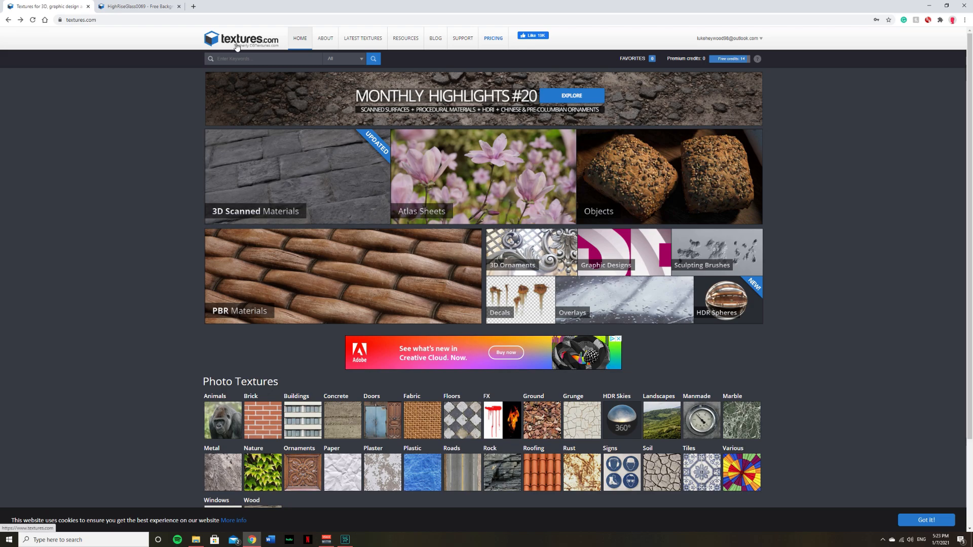
Open the ConcreteNew0024 texture from the Concrete New photo textures.
scroll("down", 3)
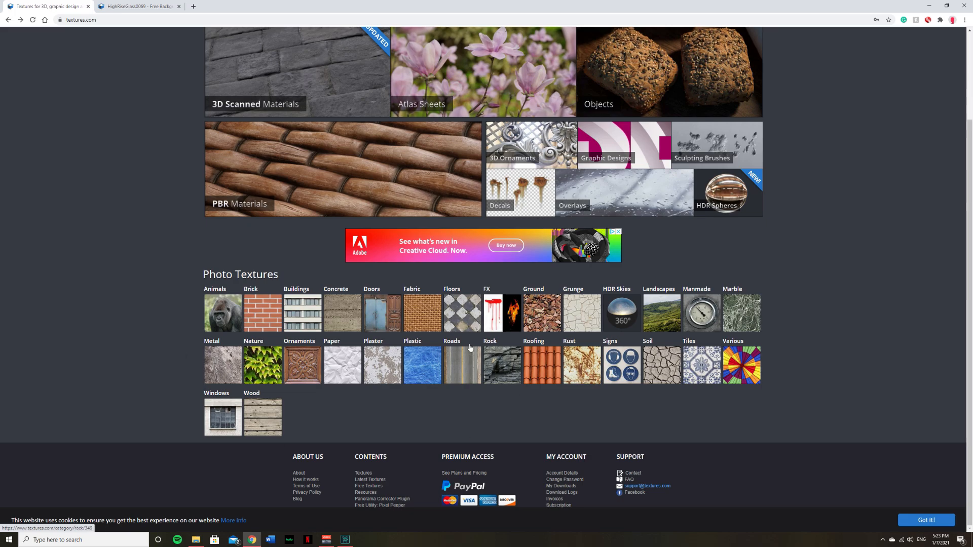
left_click(362, 321)
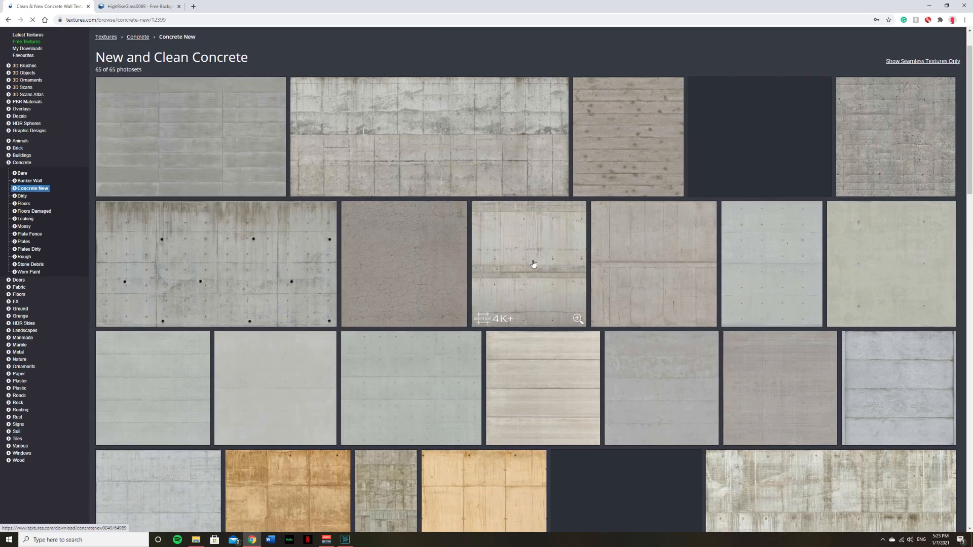
left_click(528, 263)
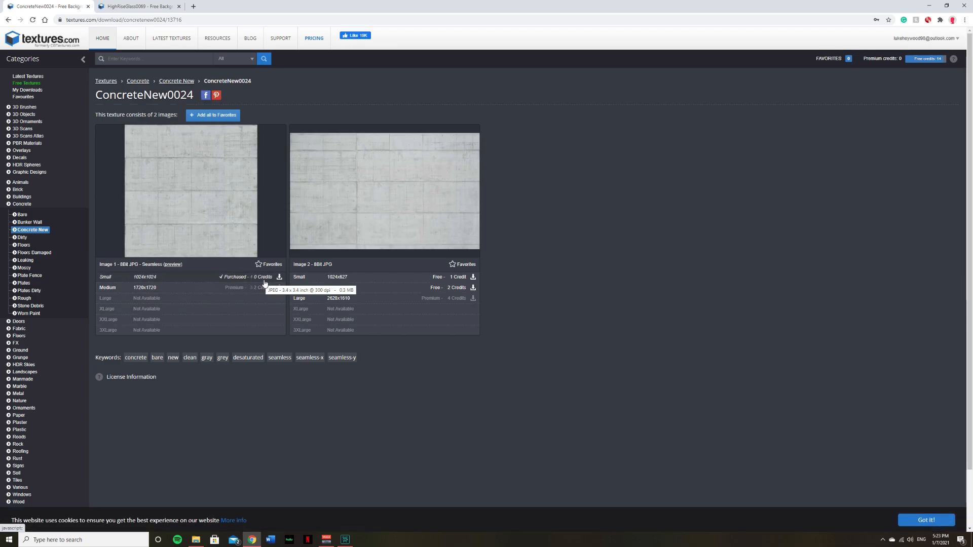
mouse_move(241, 284)
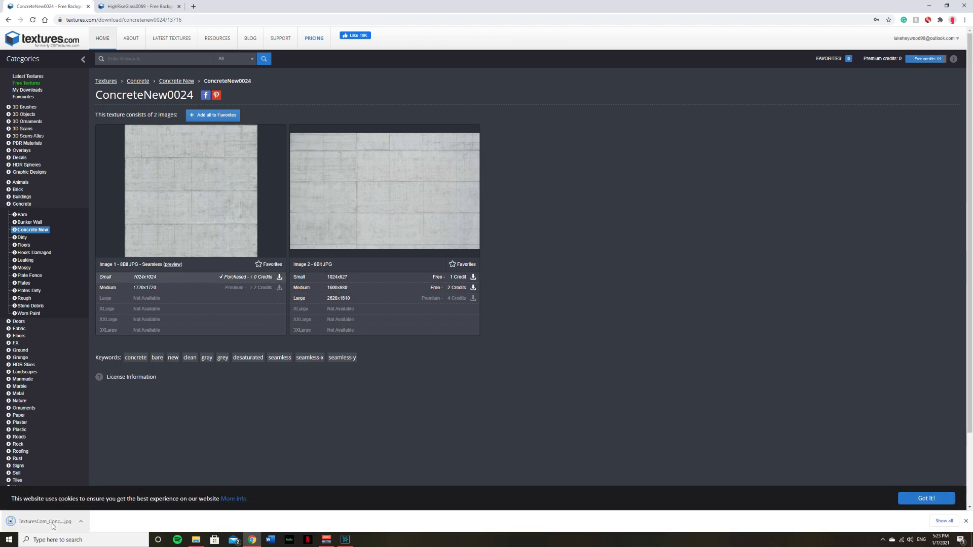
Download the small seamless HighRiseGlass0069 glass image.
left_click(137, 6)
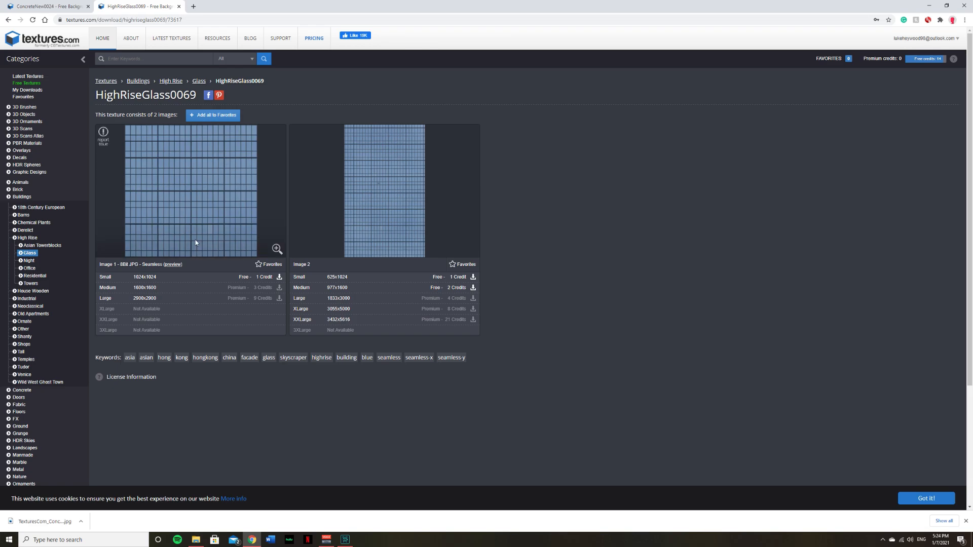
left_click(280, 276)
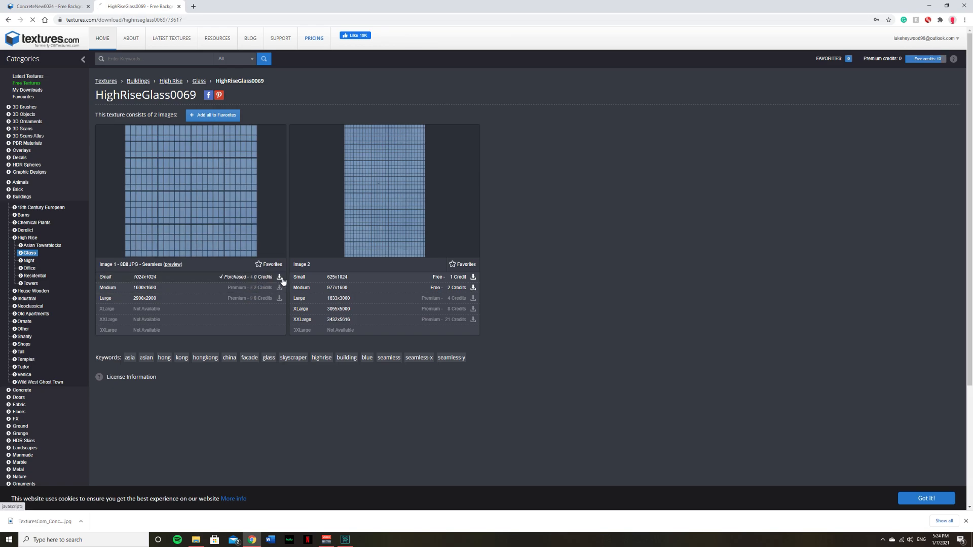
left_click(362, 539)
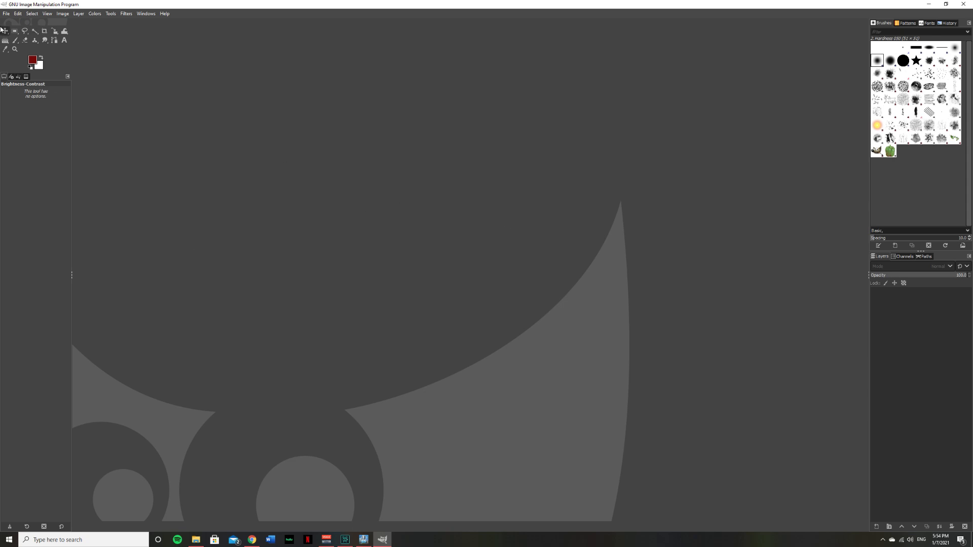
Create a 1024 × 1024 image and drag the ConcreteNew0024 JPG onto it as a layer.
left_click(5, 13)
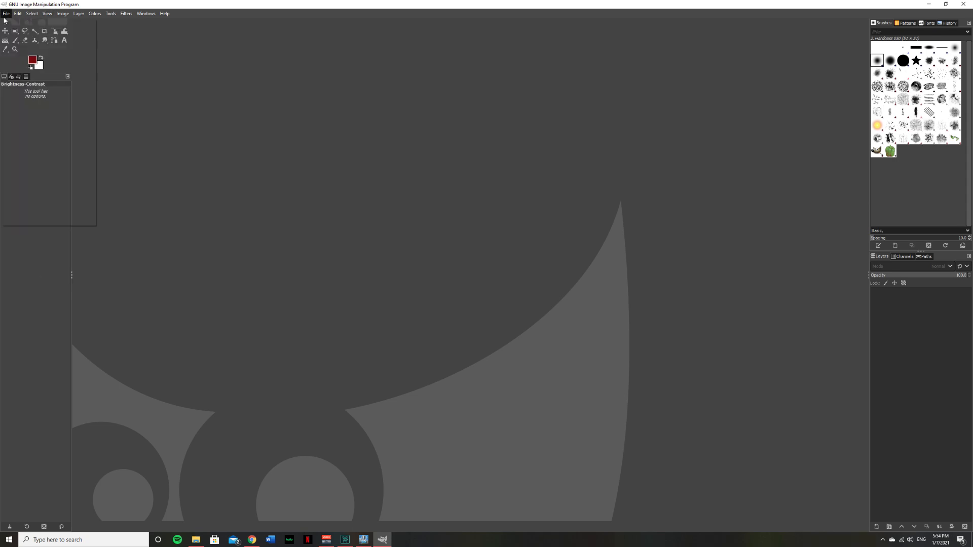
left_click(6, 14)
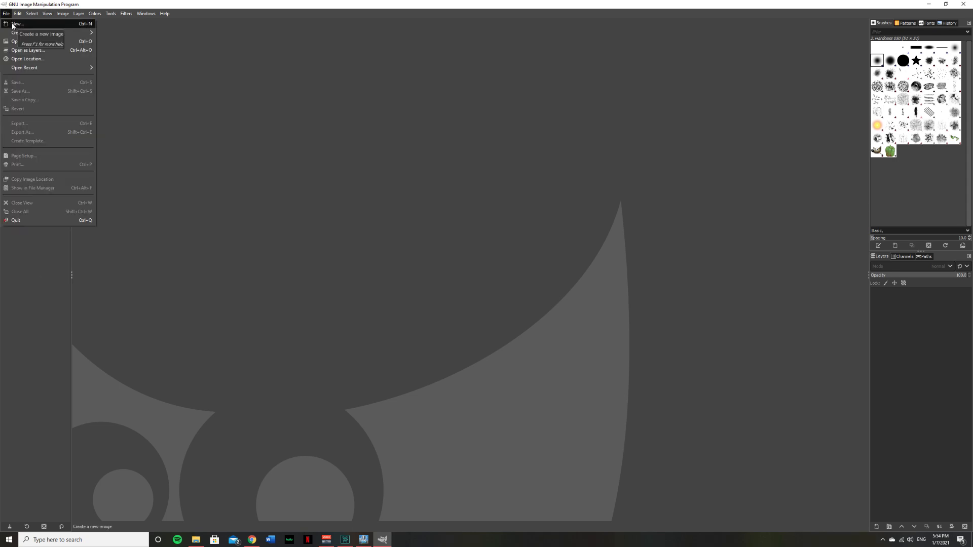
left_click(17, 24)
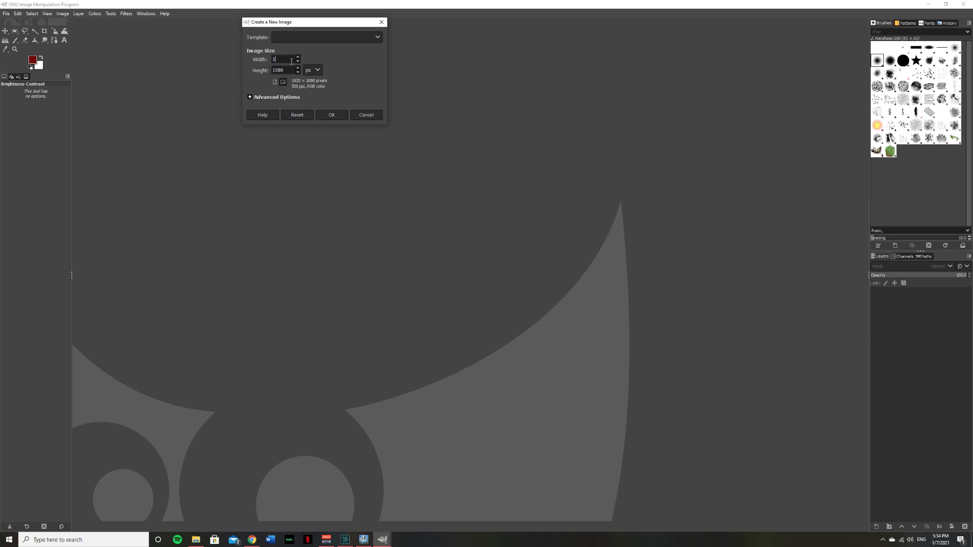
type("1024")
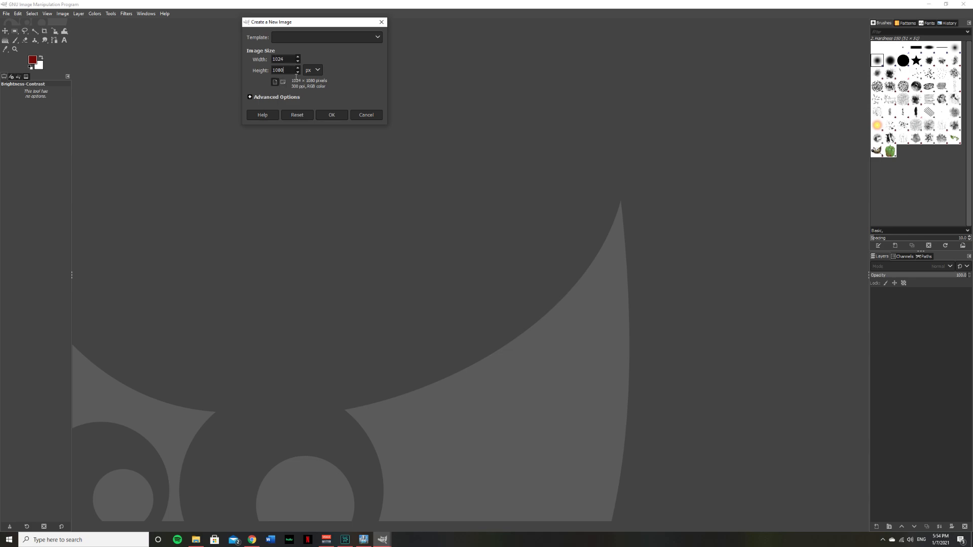
type("1024")
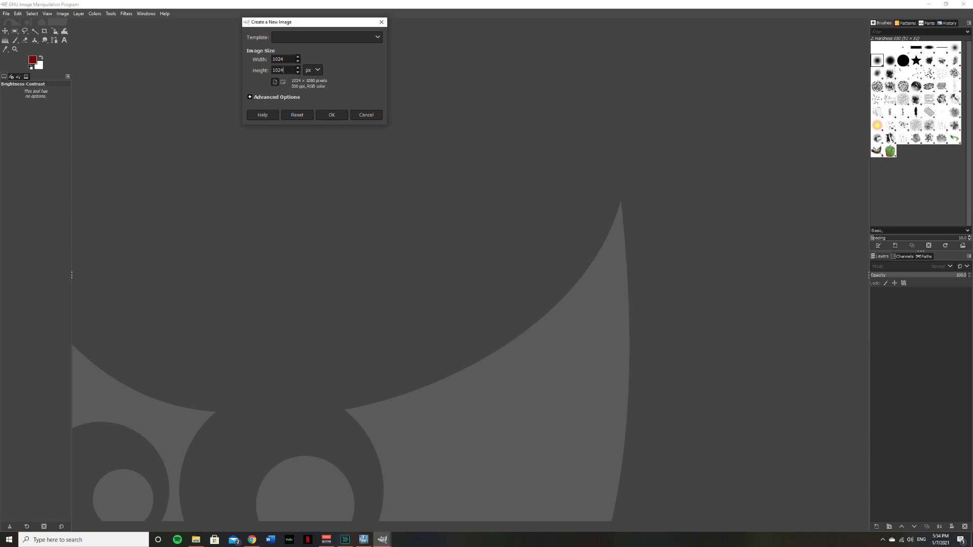
left_click(332, 115)
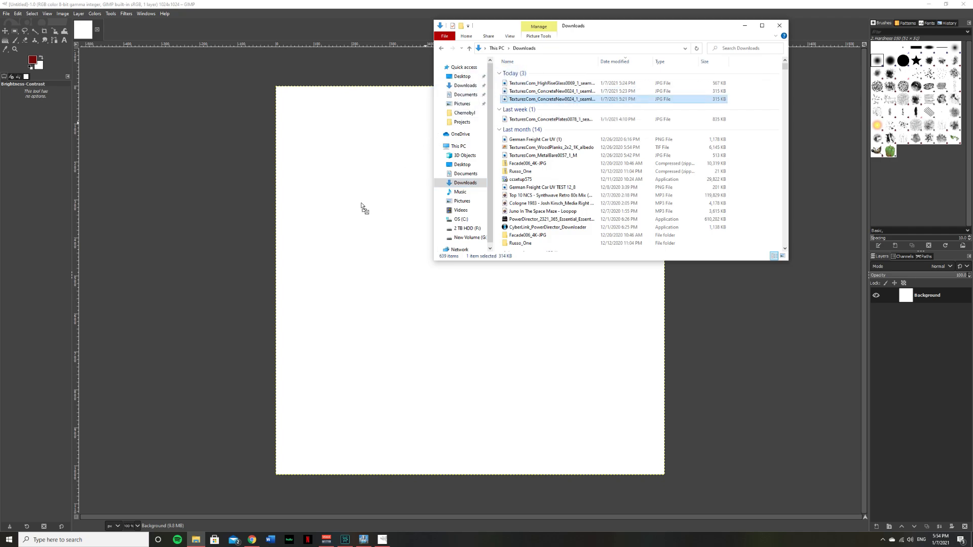
left_click_drag(550, 99, 469, 280)
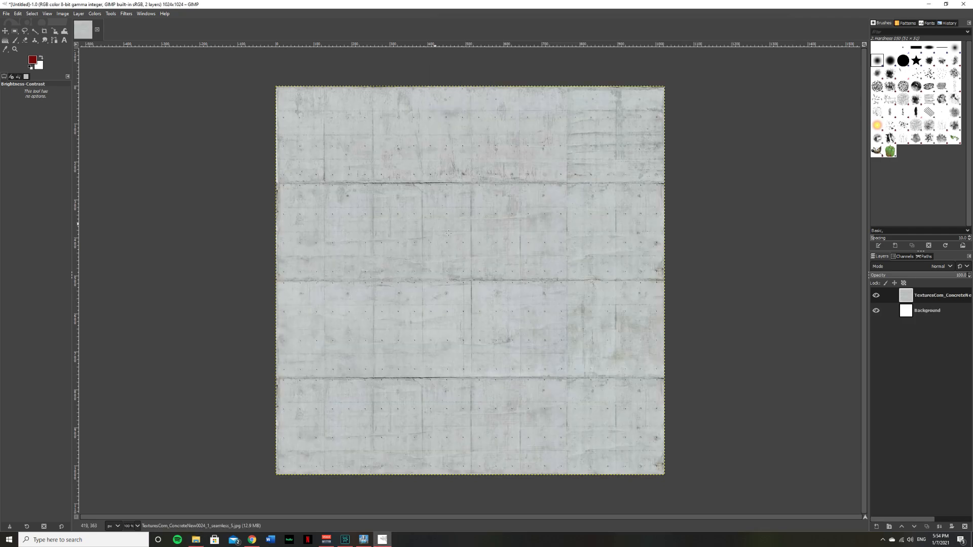
Lower the concrete layer's brightness to about -111 and raise its contrast with Brightness-Contrast.
left_click(95, 13)
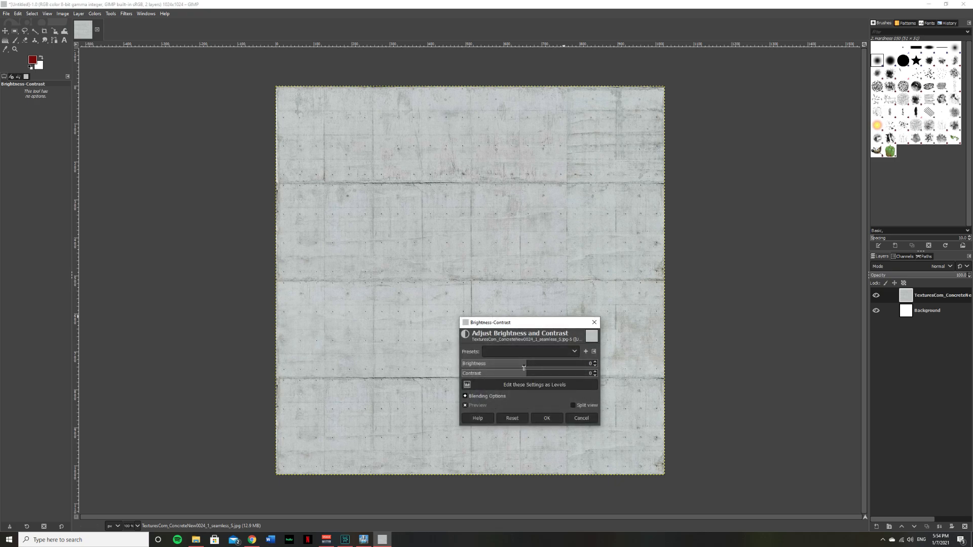
mouse_move(523, 362)
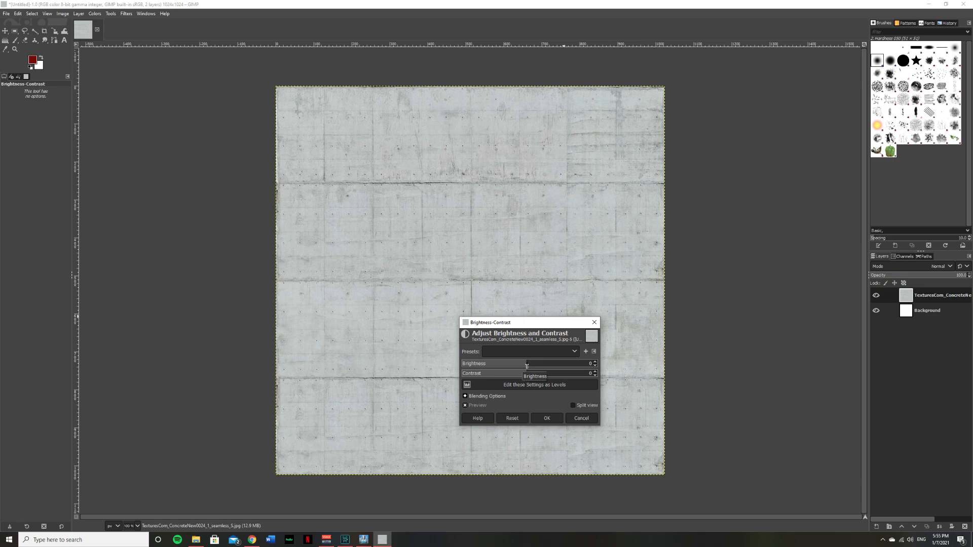
left_click_drag(528, 362, 503, 363)
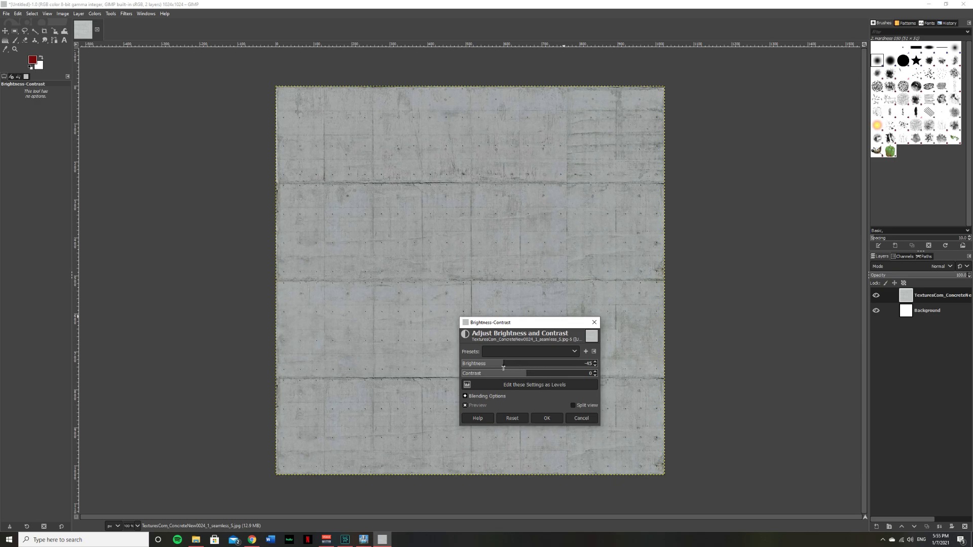
left_click_drag(503, 363, 473, 363)
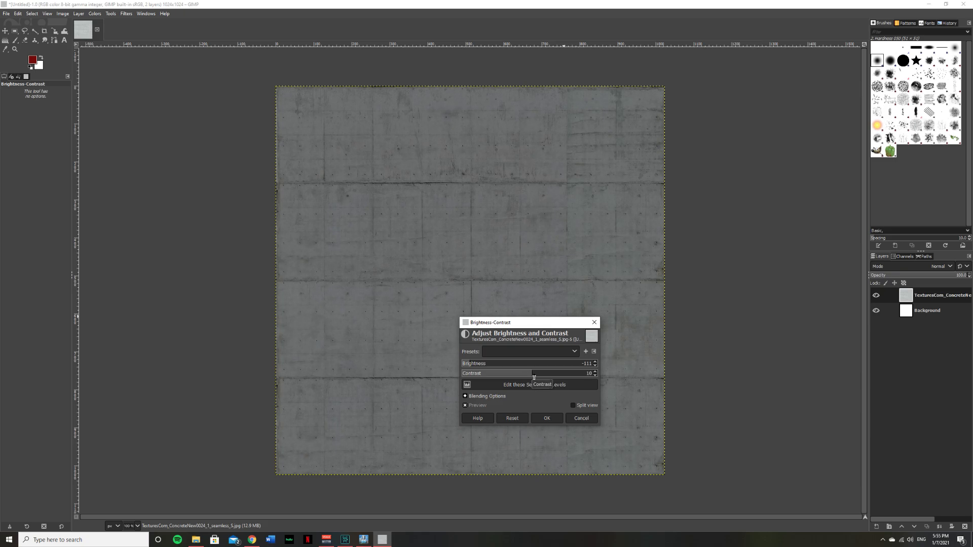
left_click_drag(532, 373, 556, 373)
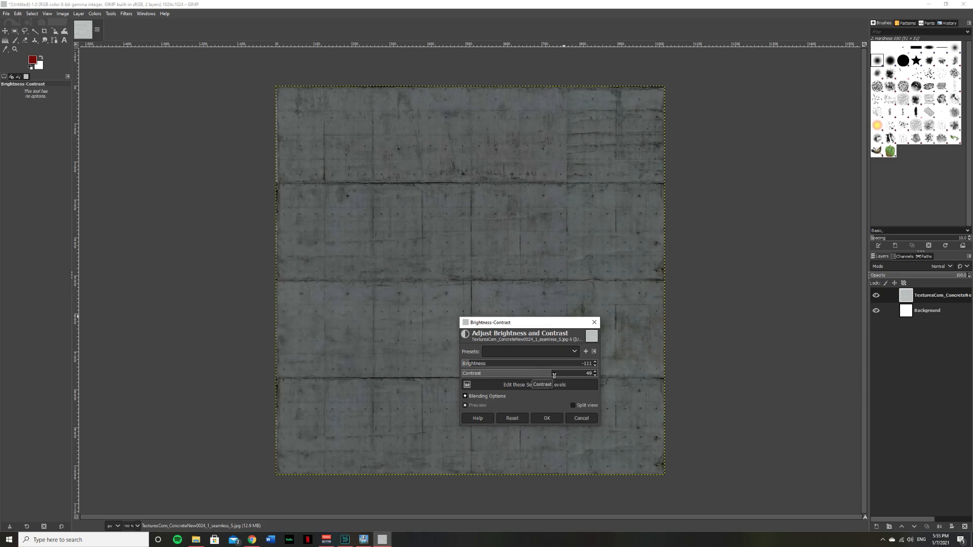
left_click_drag(558, 372, 546, 373)
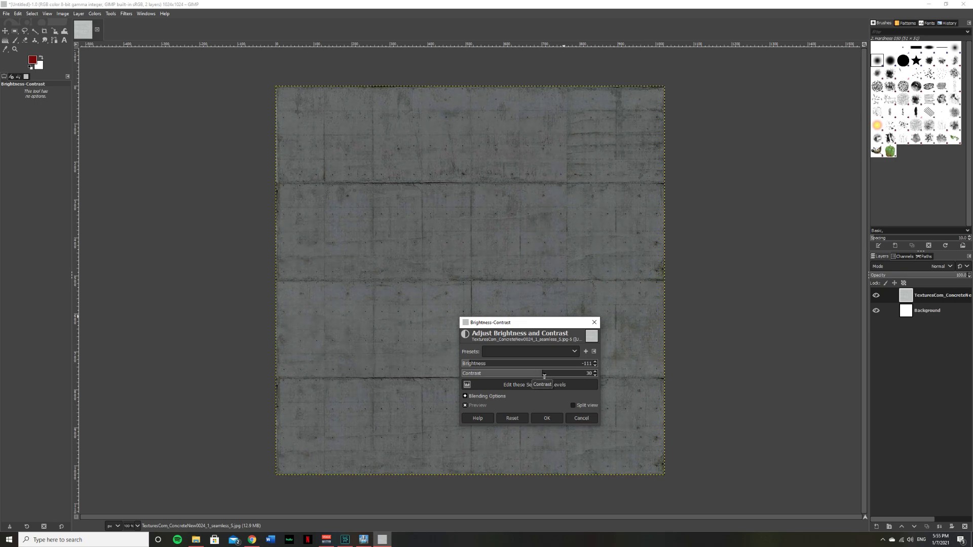
left_click(545, 417)
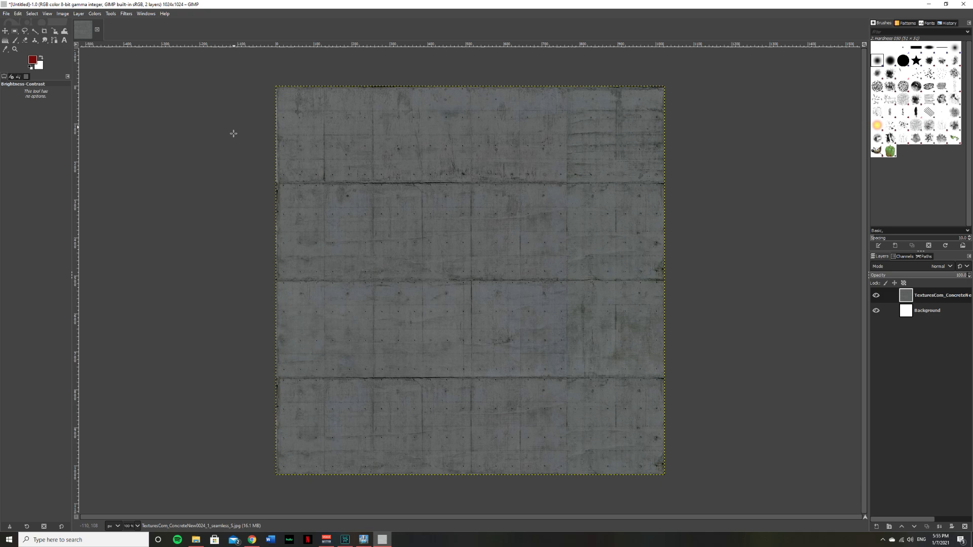
Save the darkened image as Concrete 4.xcf in Documents.
left_click(6, 13)
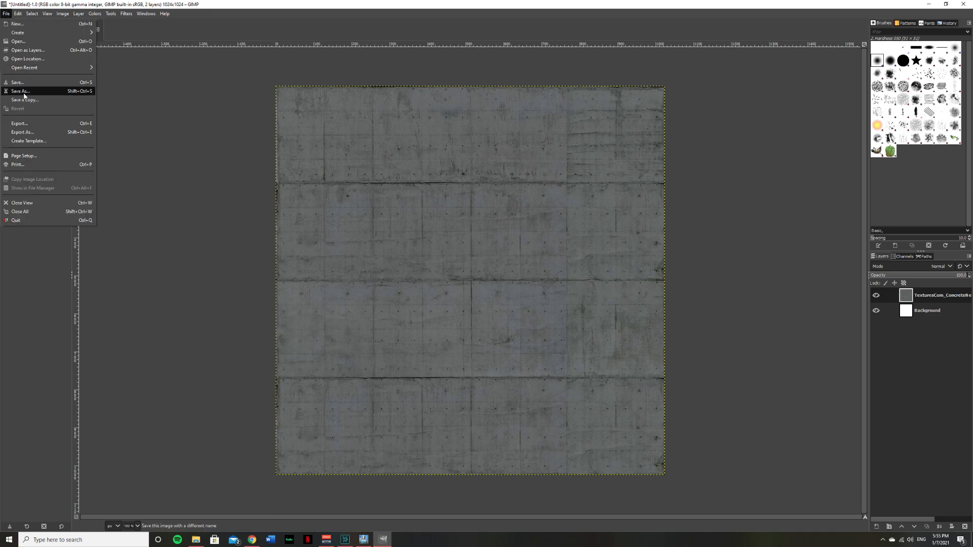
left_click(19, 91)
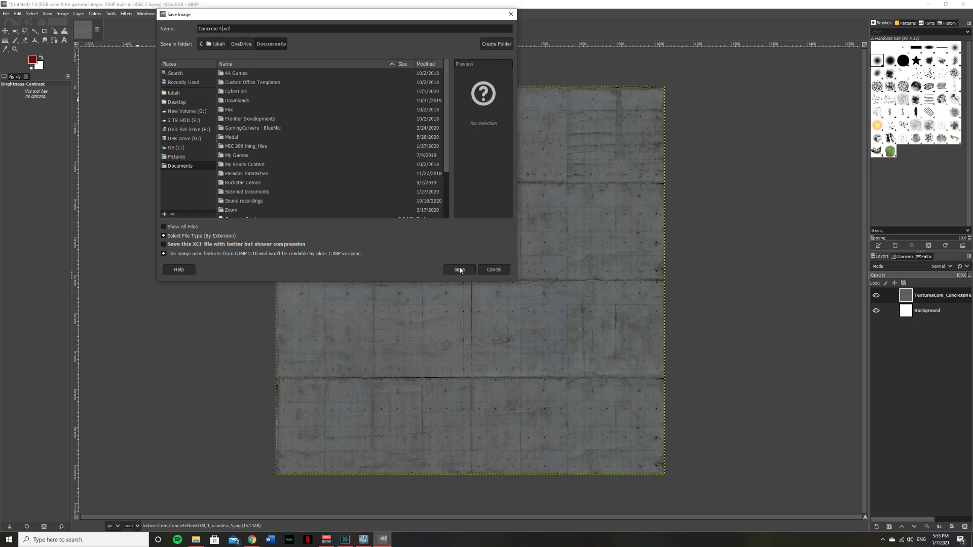
left_click(458, 269)
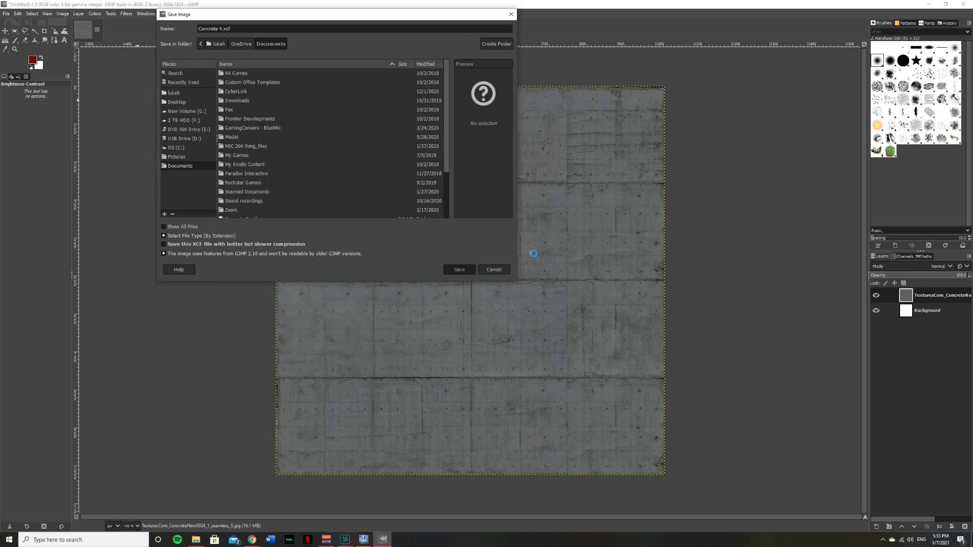
left_click(458, 269)
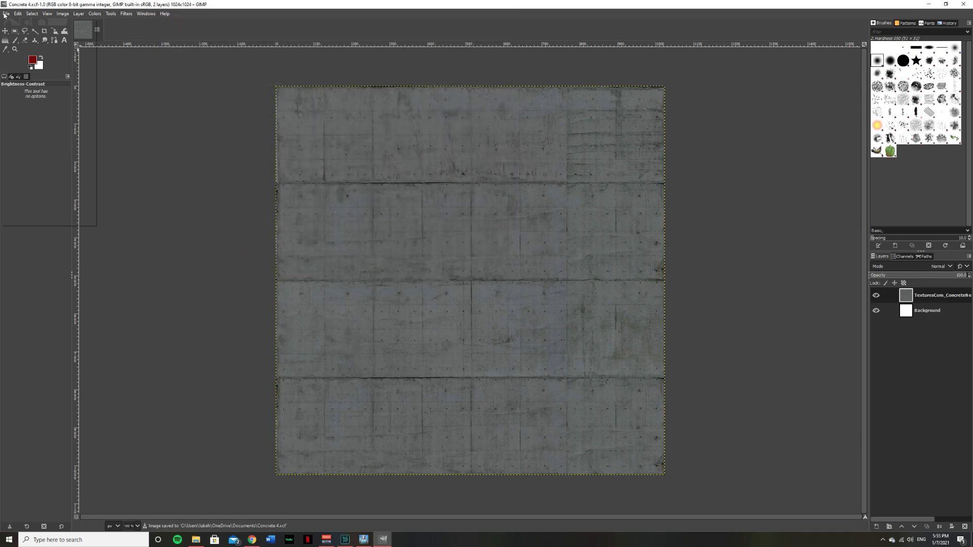
Export the texture as Concrete 4.png into Pictures with default PNG settings.
left_click(5, 13)
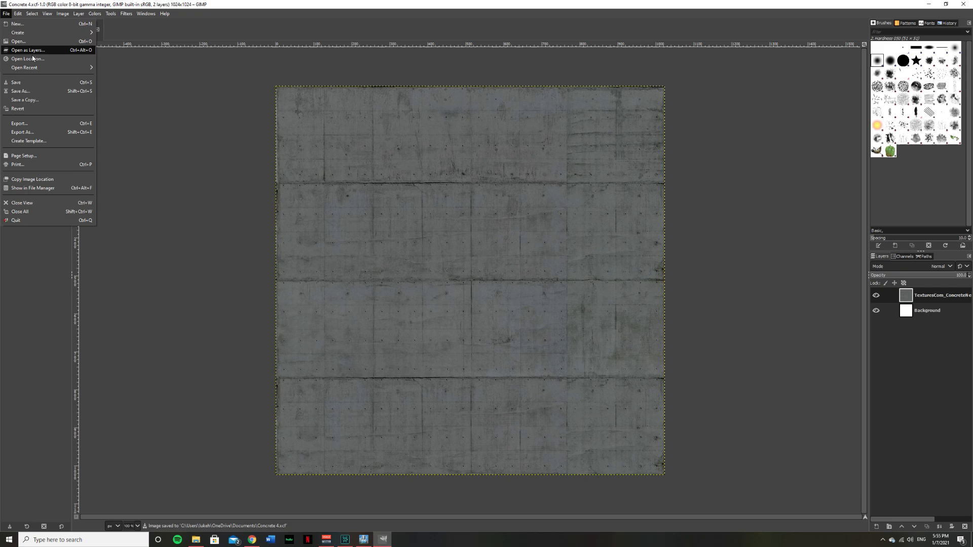
mouse_move(28, 141)
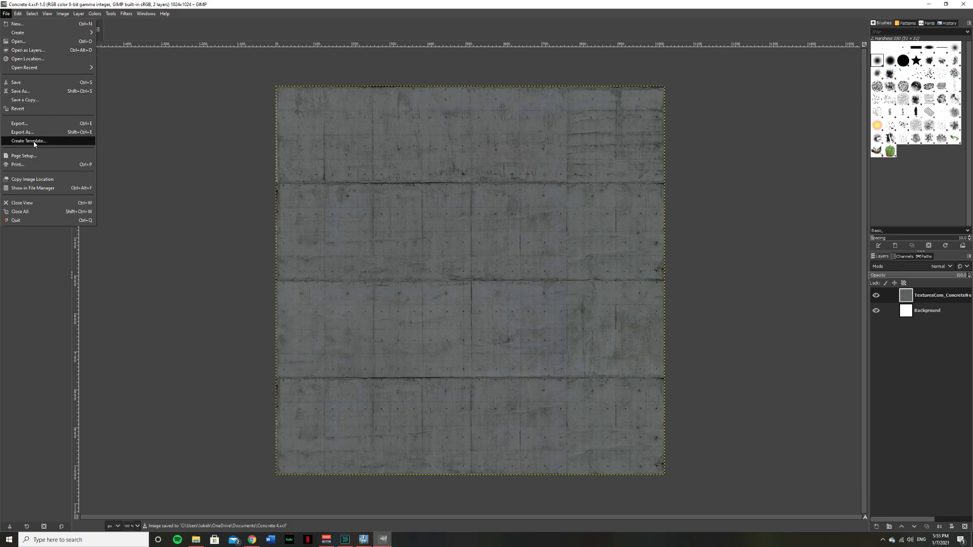
left_click(21, 132)
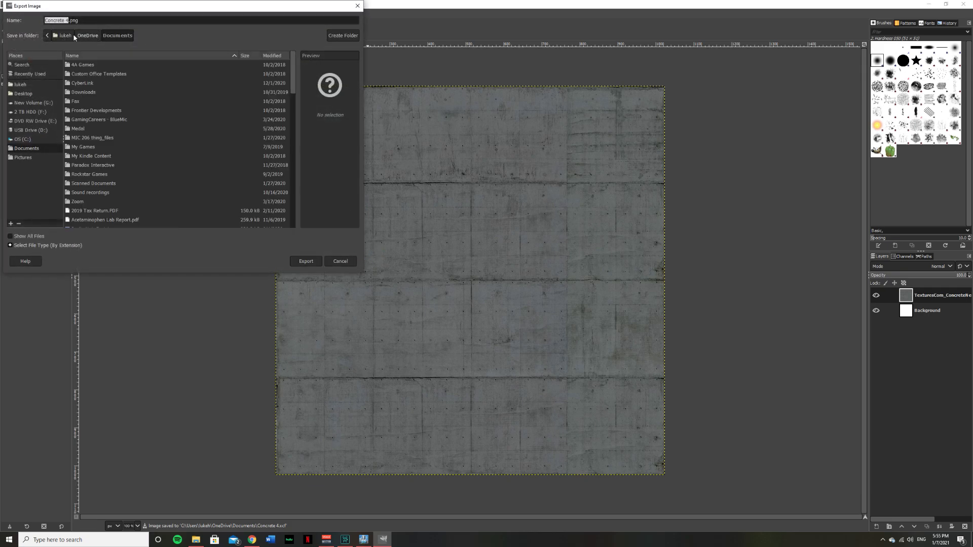
left_click(113, 35)
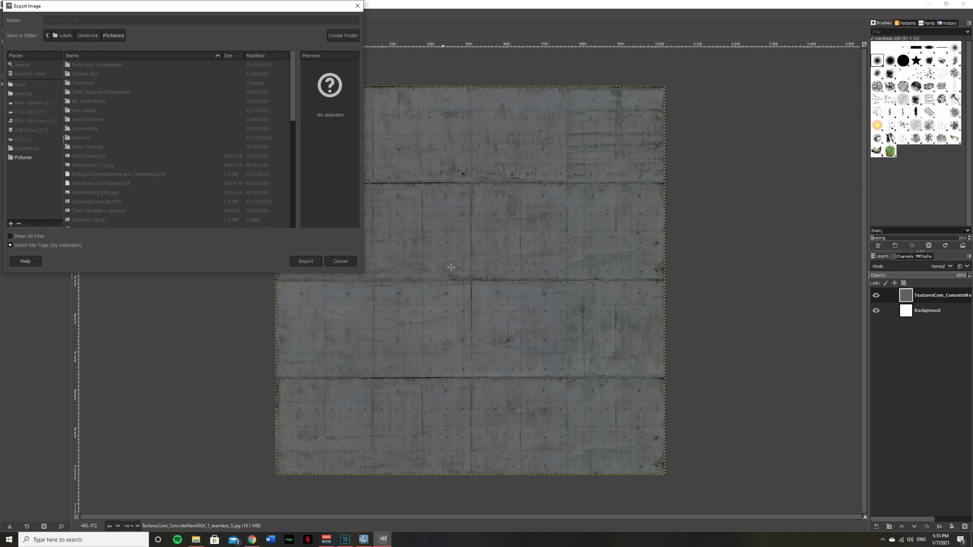
left_click(305, 261)
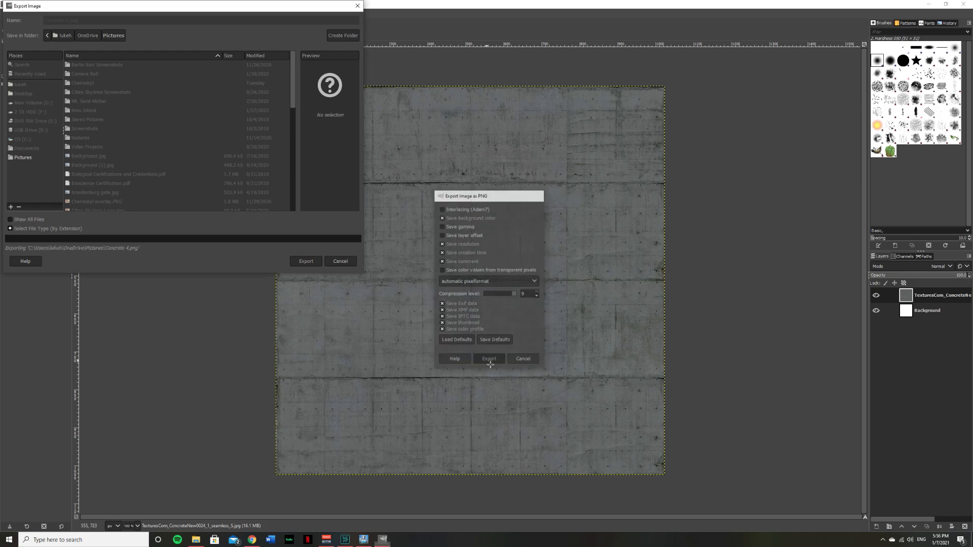
left_click(489, 358)
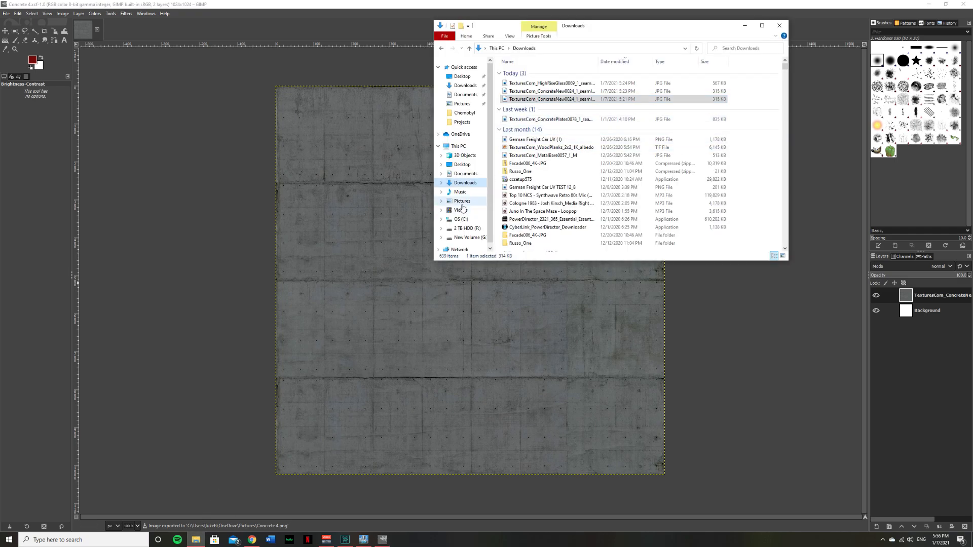
Open the Pictures folder in a new window and scroll to Concrete 4.
right_click(462, 200)
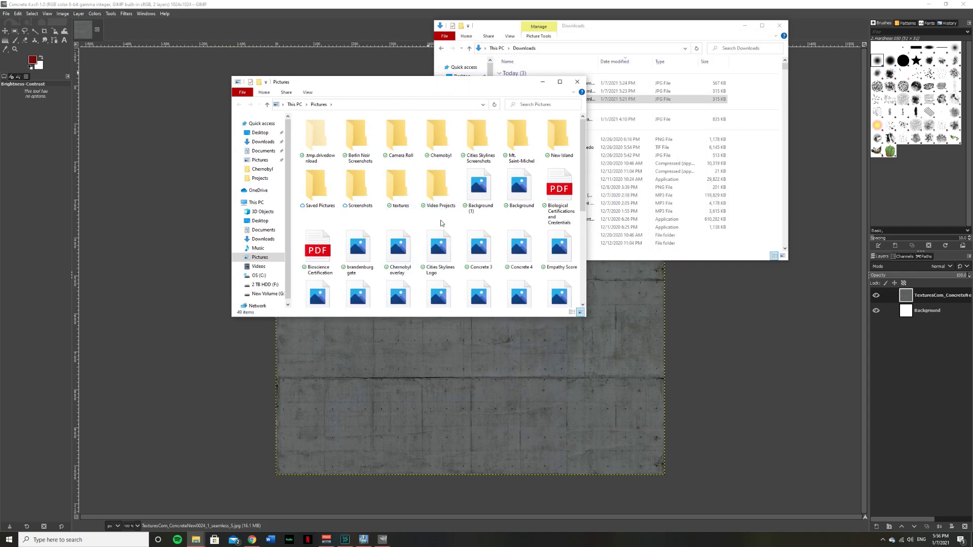
scroll("down", 3)
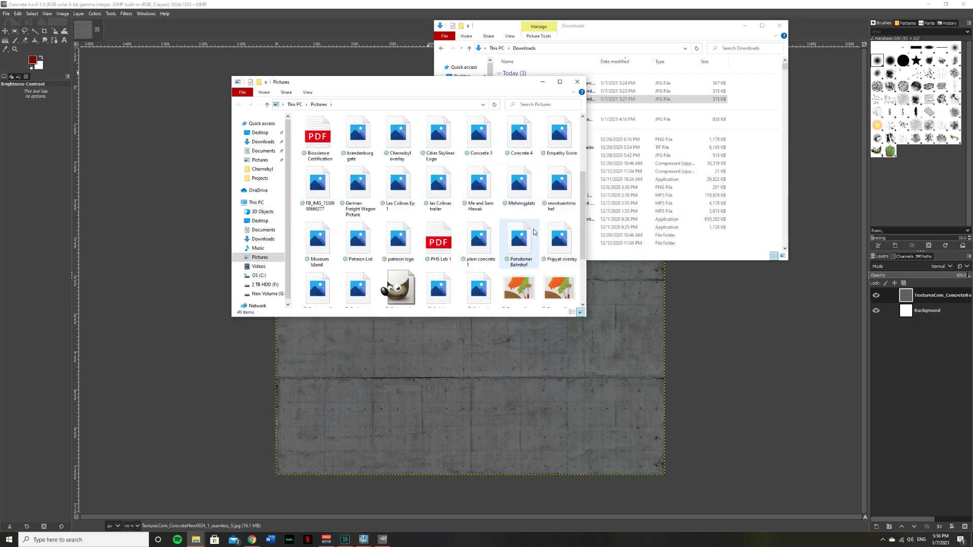
left_click(519, 132)
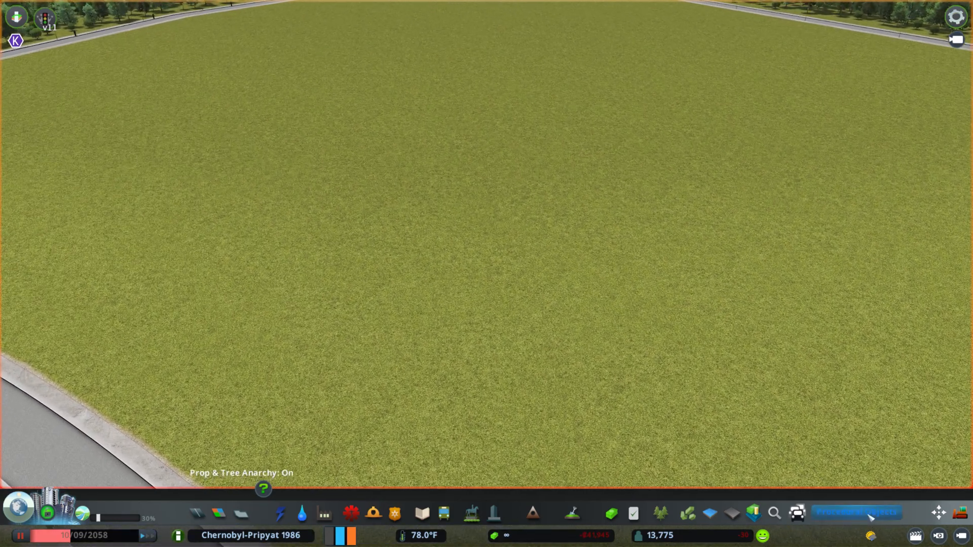
mouse_move(774, 514)
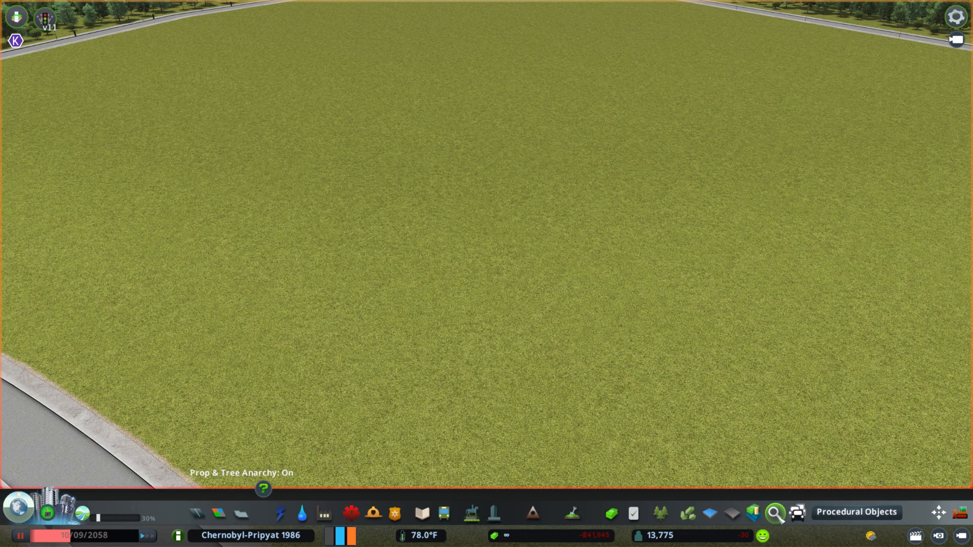
Search Find It for the cube prop to place on the grass plot.
left_click(774, 511)
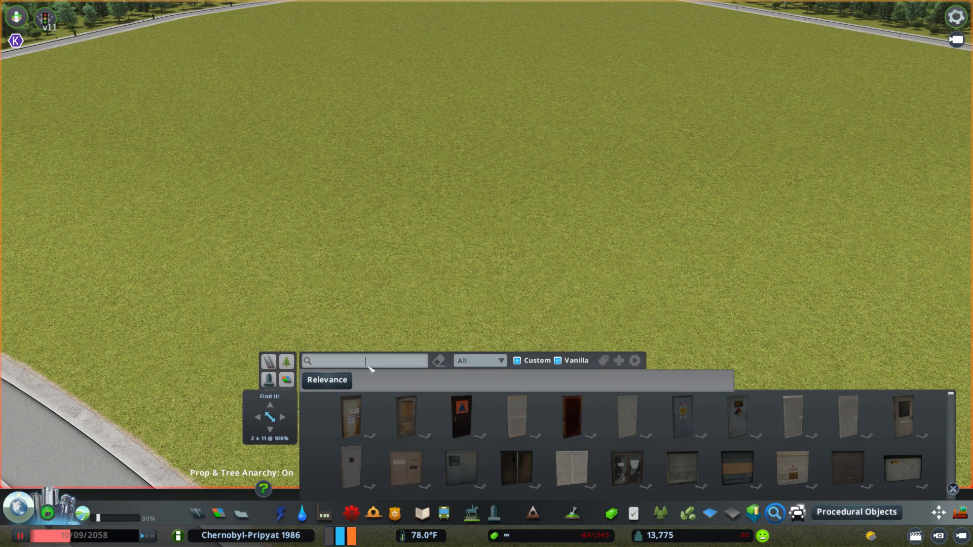
type("cube")
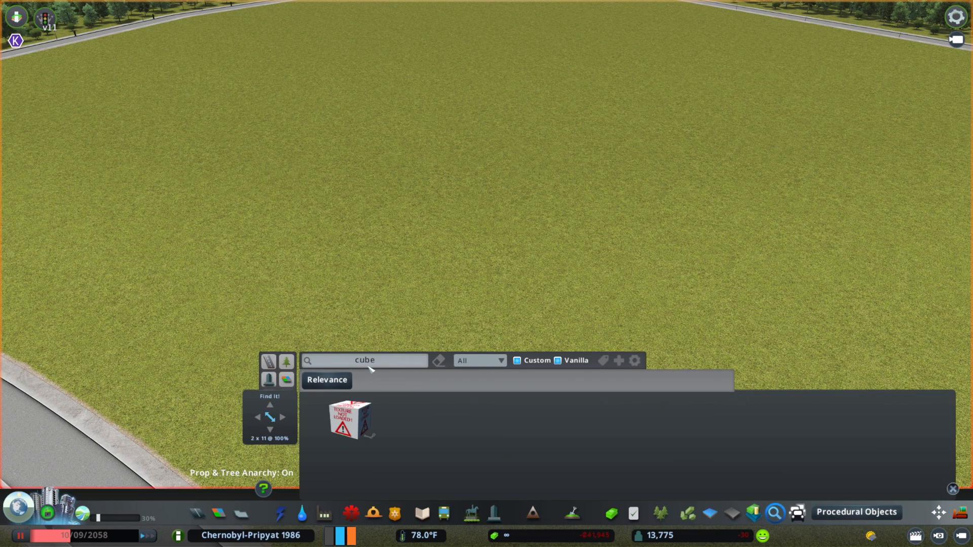
type("squar")
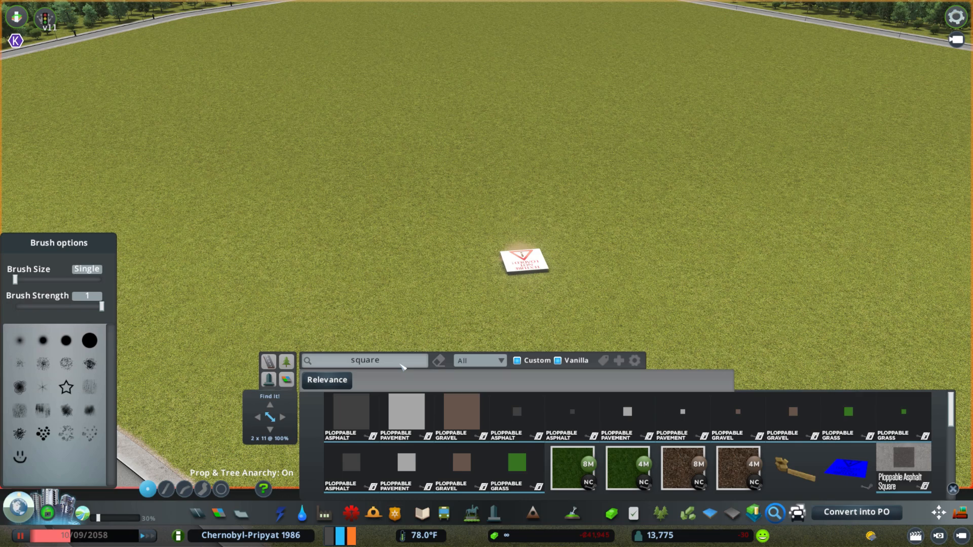
key("Backspace")
type("cube")
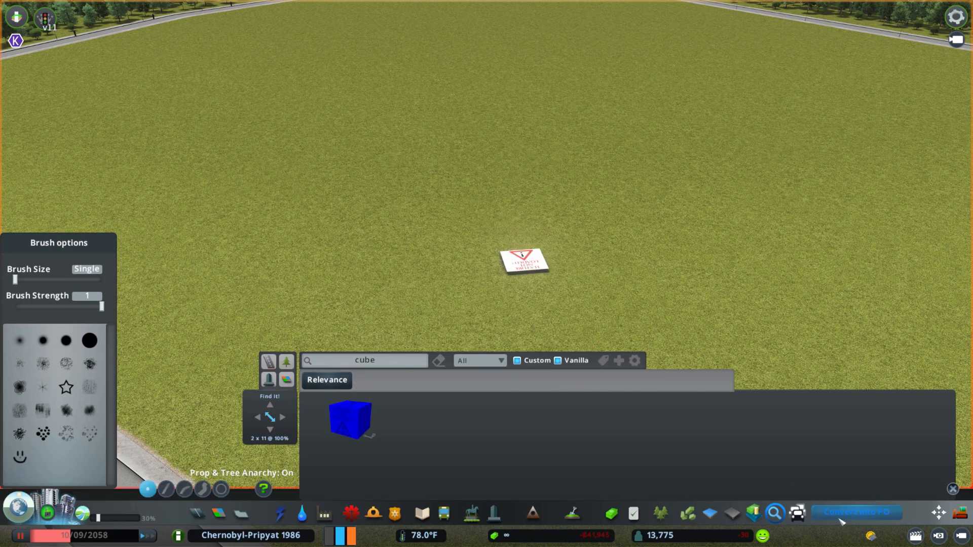
Convert the cube to a Procedural Object, refresh local textures, and browse its texture choices.
left_click(349, 419)
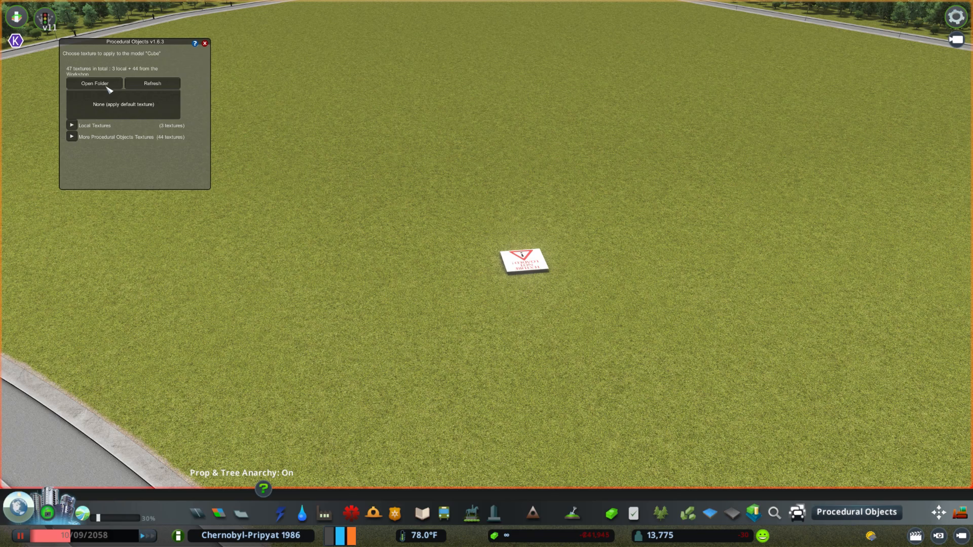
left_click(94, 84)
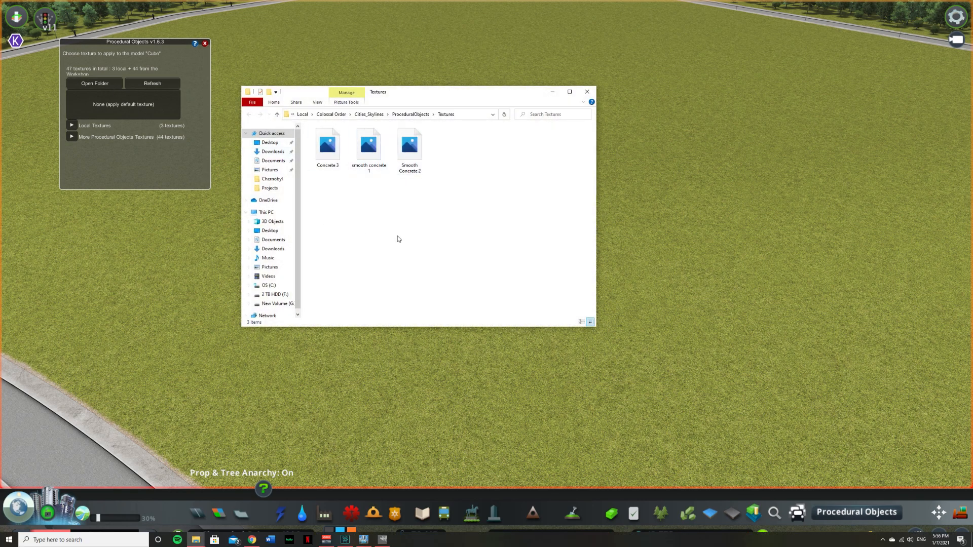
mouse_move(430, 227)
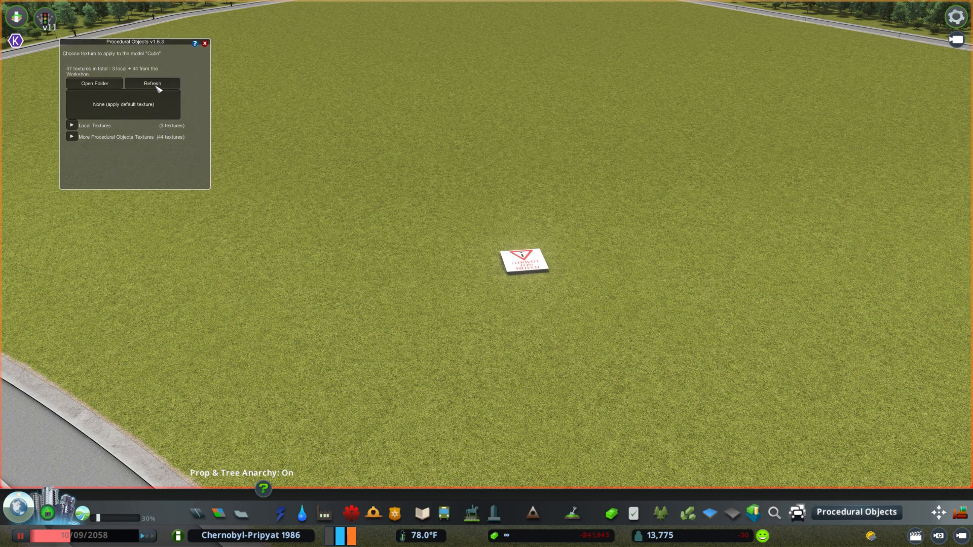
left_click(152, 84)
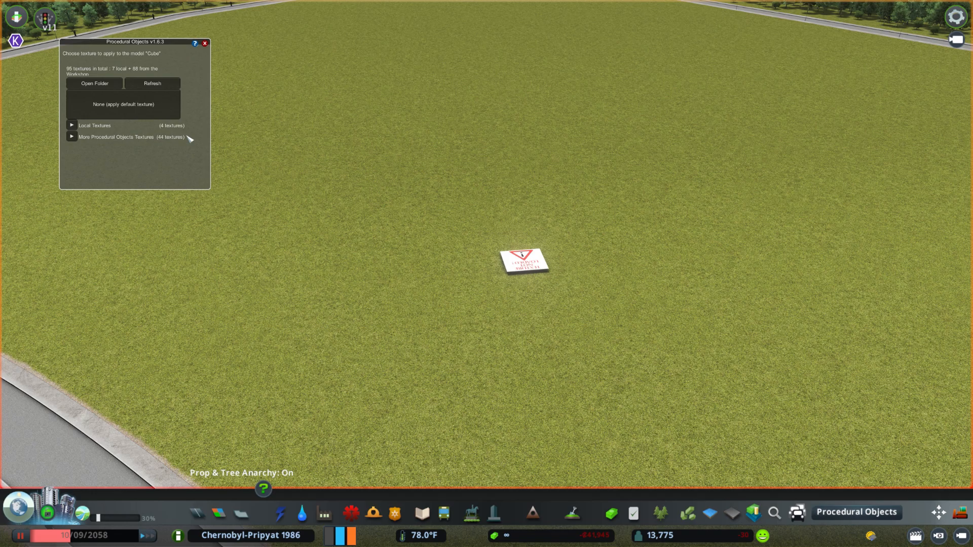
left_click(94, 125)
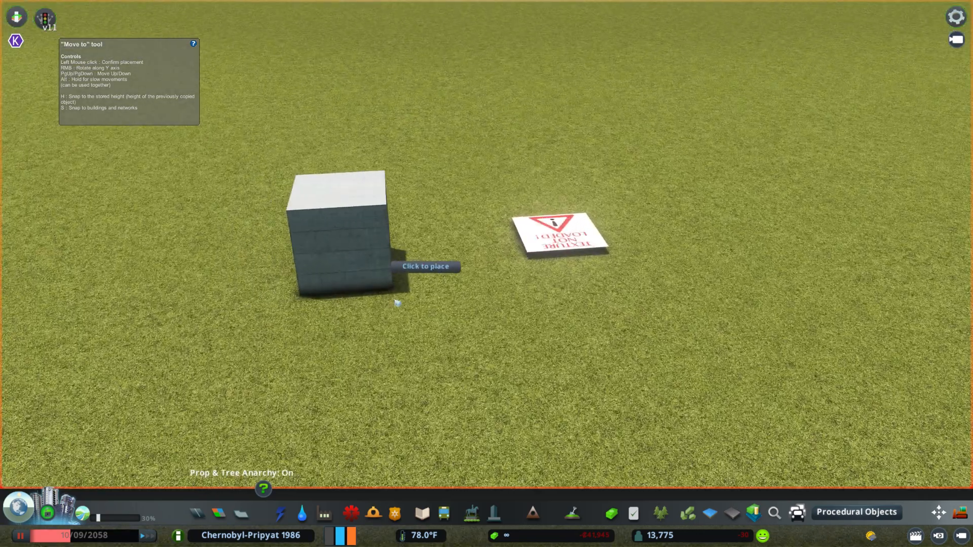
left_click(425, 266)
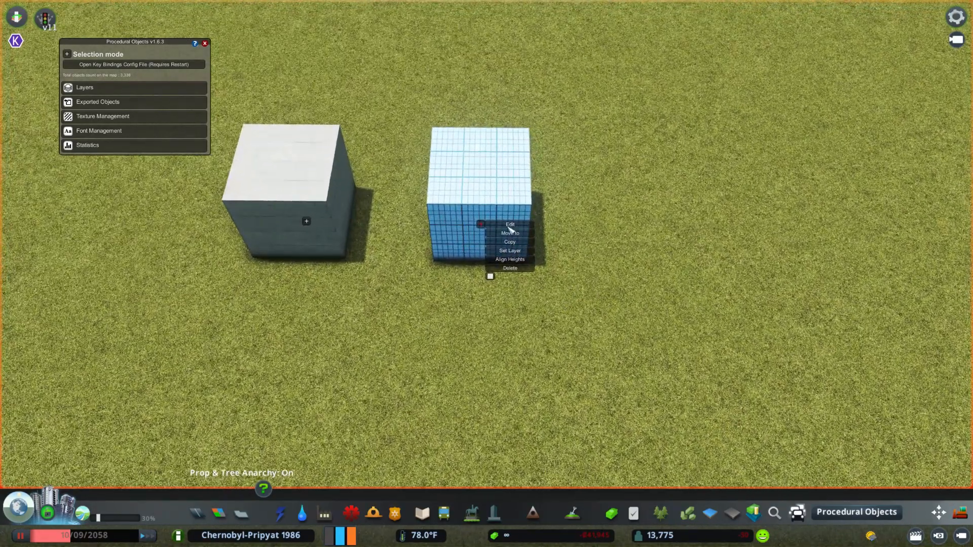
Edit the glass and concrete cubes, reshaping a small concrete cube's vertices into a pillar.
left_click(509, 224)
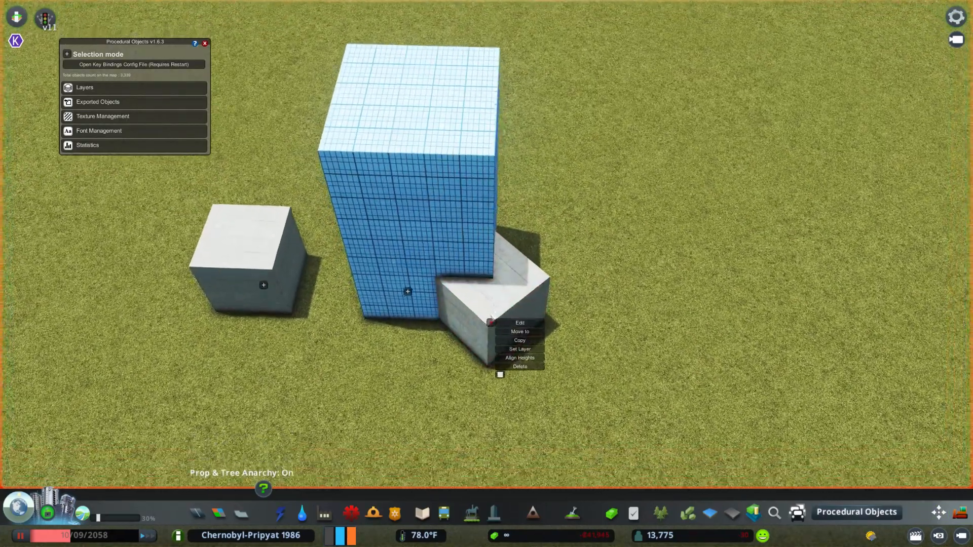
left_click(520, 322)
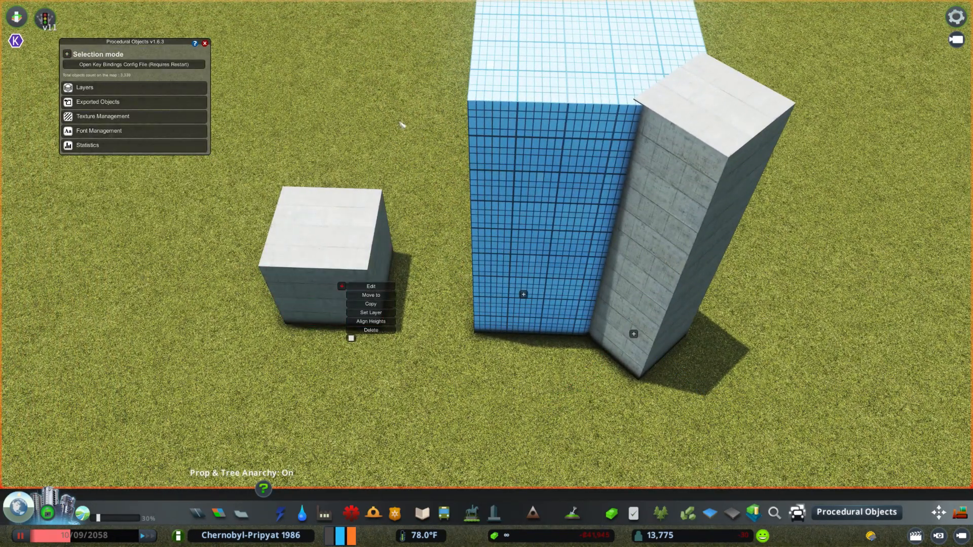
left_click(370, 286)
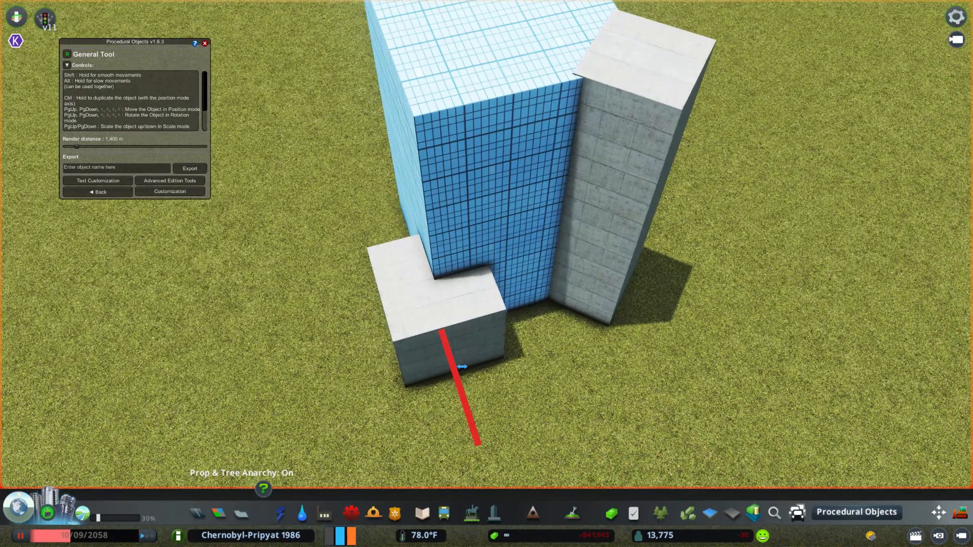
left_click(170, 191)
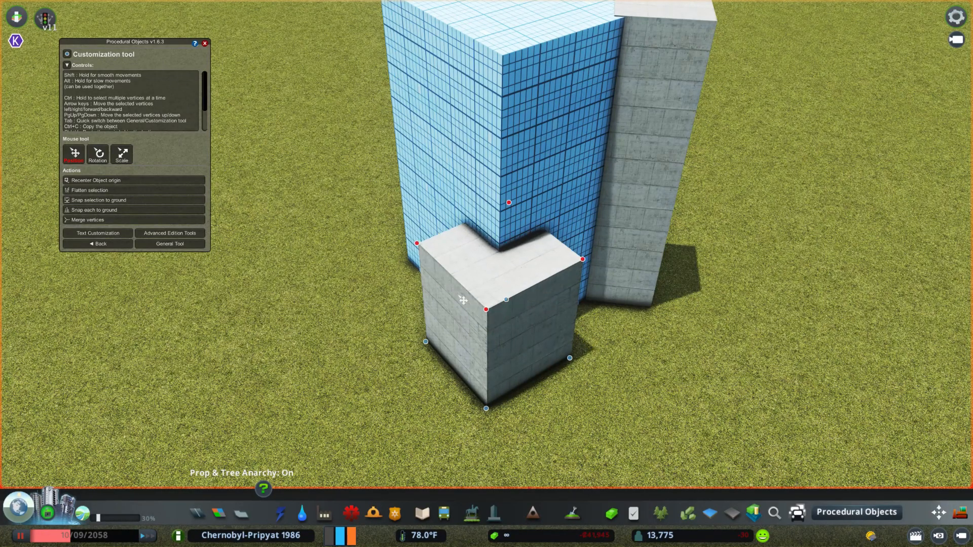
left_click(169, 243)
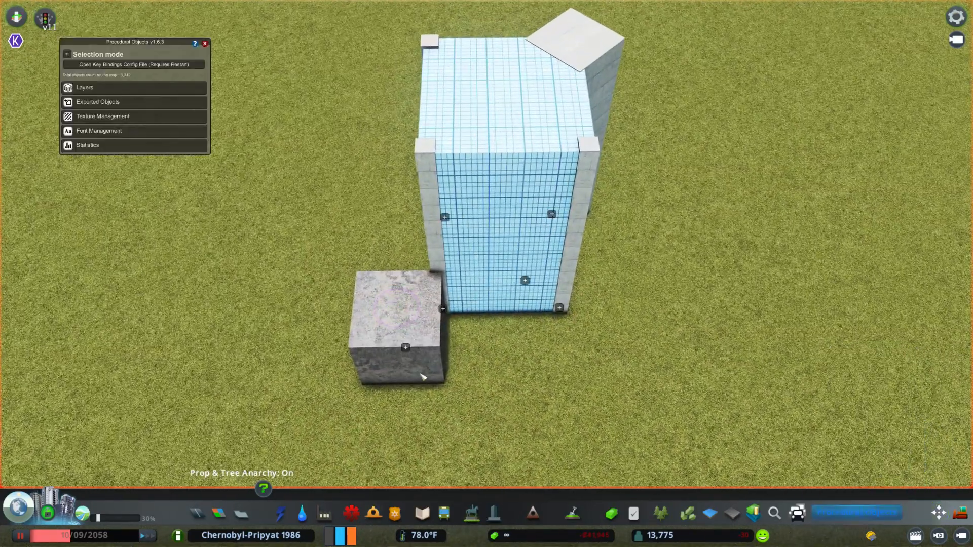
Select the stone-textured cube and set it atop the tower as the roof cap.
left_click(400, 348)
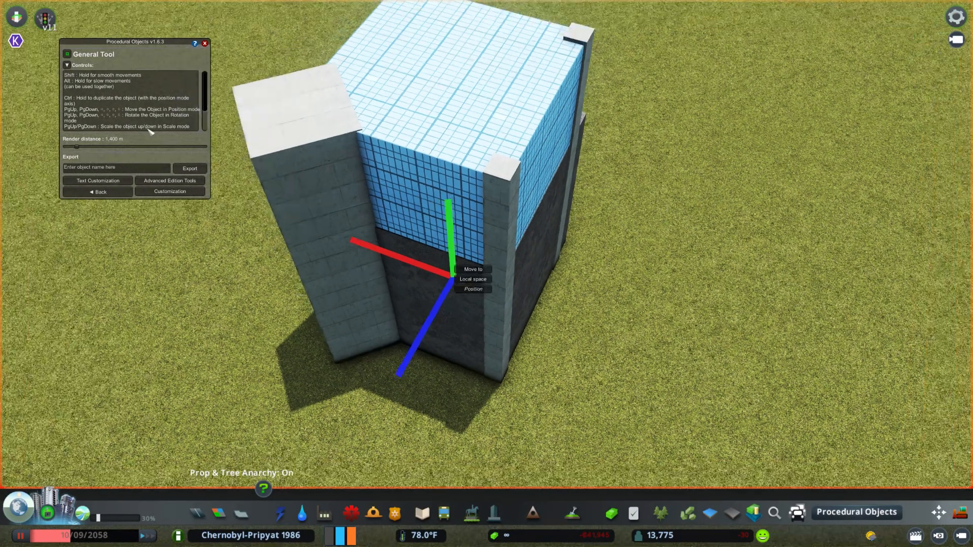
left_click(169, 191)
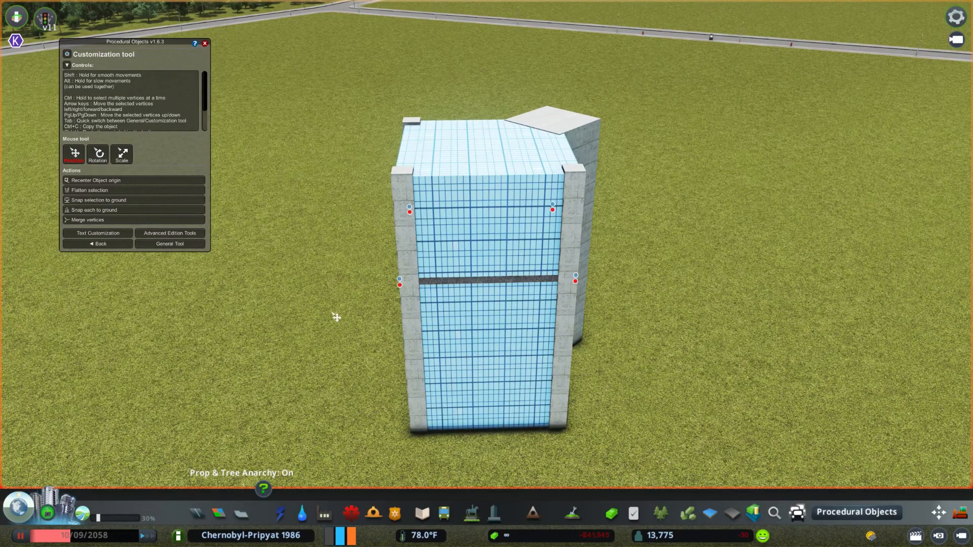
left_click(169, 243)
type("cube")
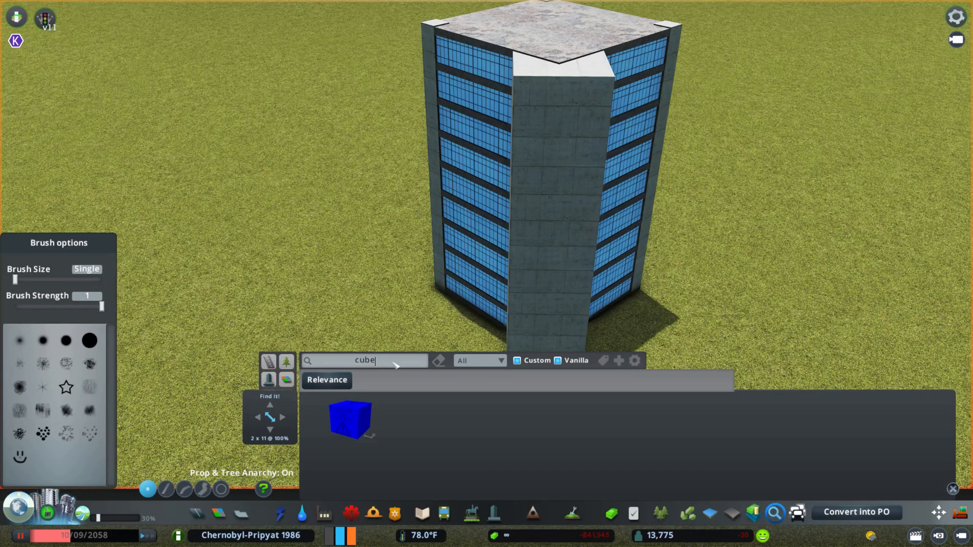
Search Find It for 'cube' and place a new Procedural Objects cube on the grass.
left_click(478, 361)
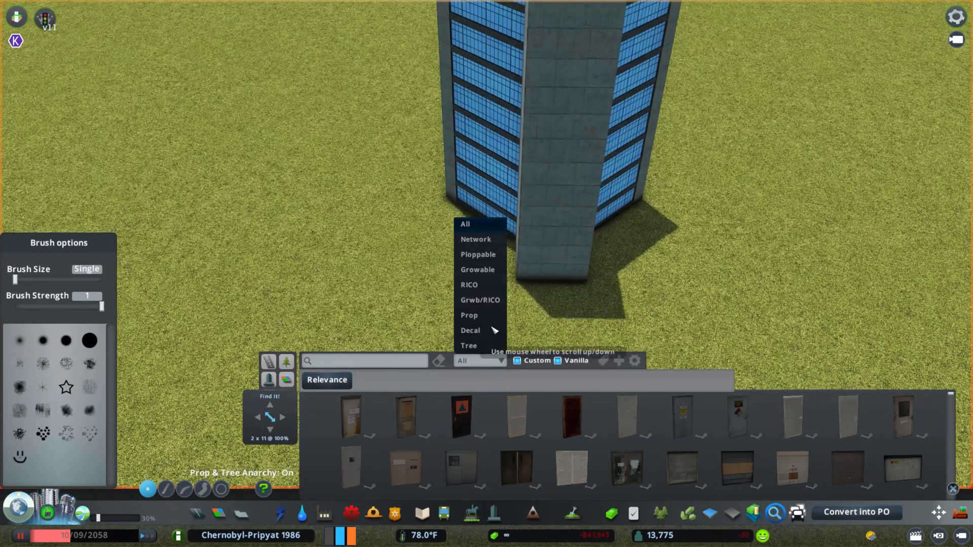
type("cube")
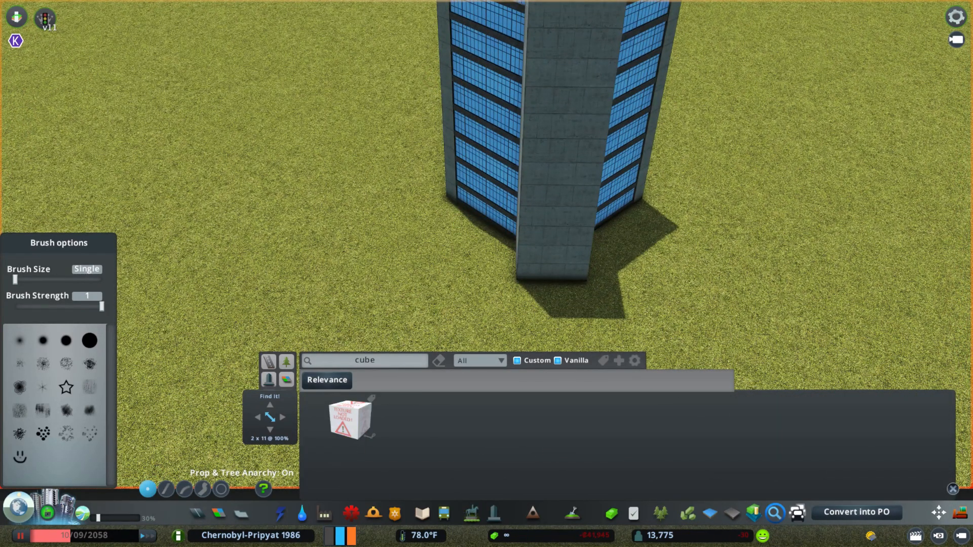
left_click(349, 417)
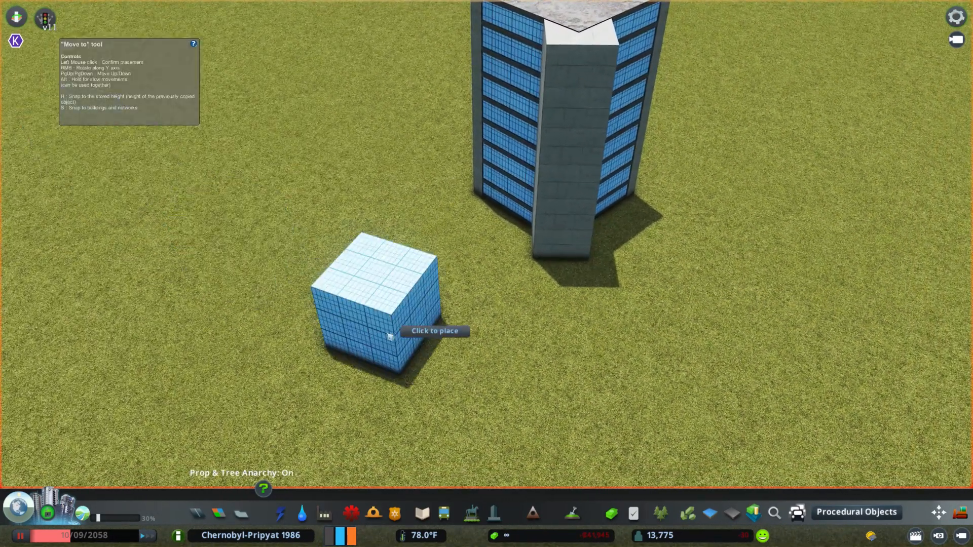
left_click(390, 336)
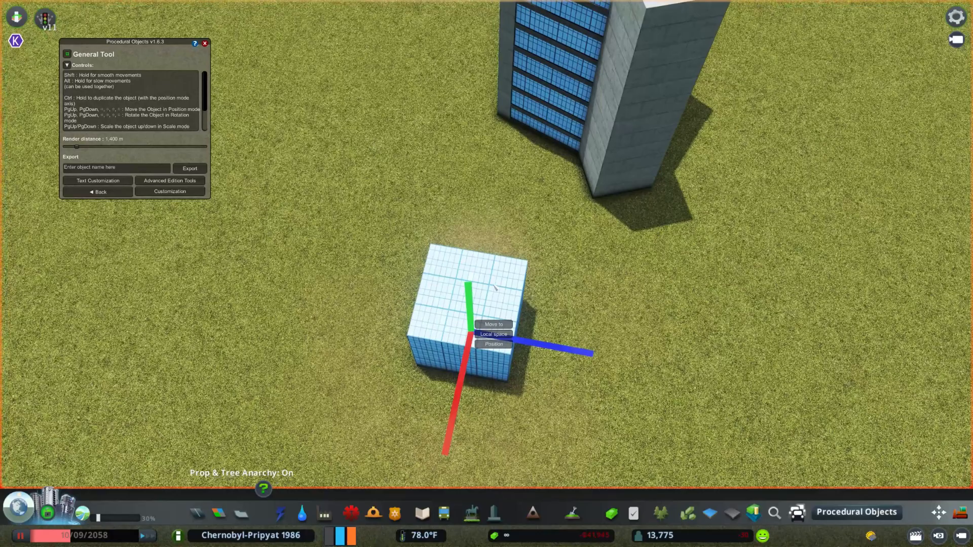
left_click(170, 191)
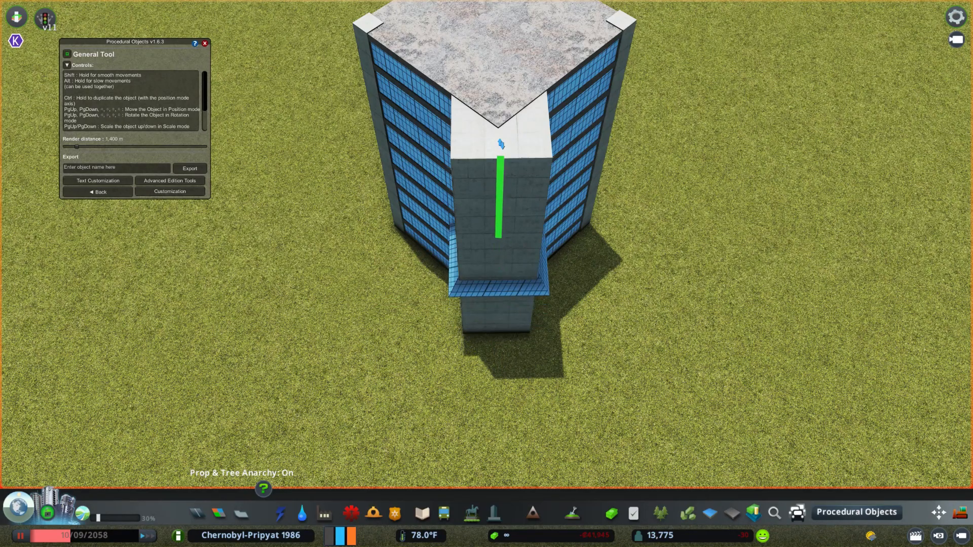
Reshape the glass cube's vertices into a pyramid and move the whole roof into place.
left_click(170, 191)
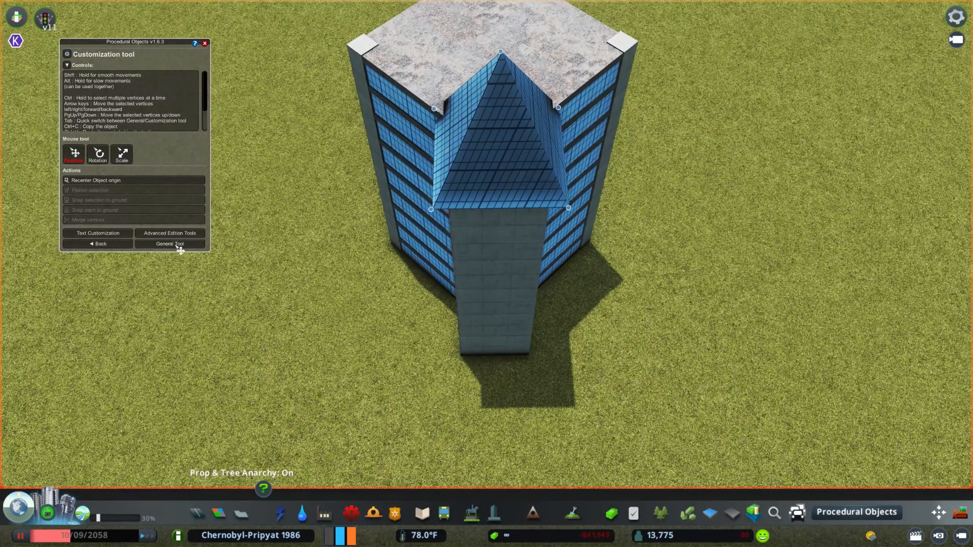
left_click(170, 243)
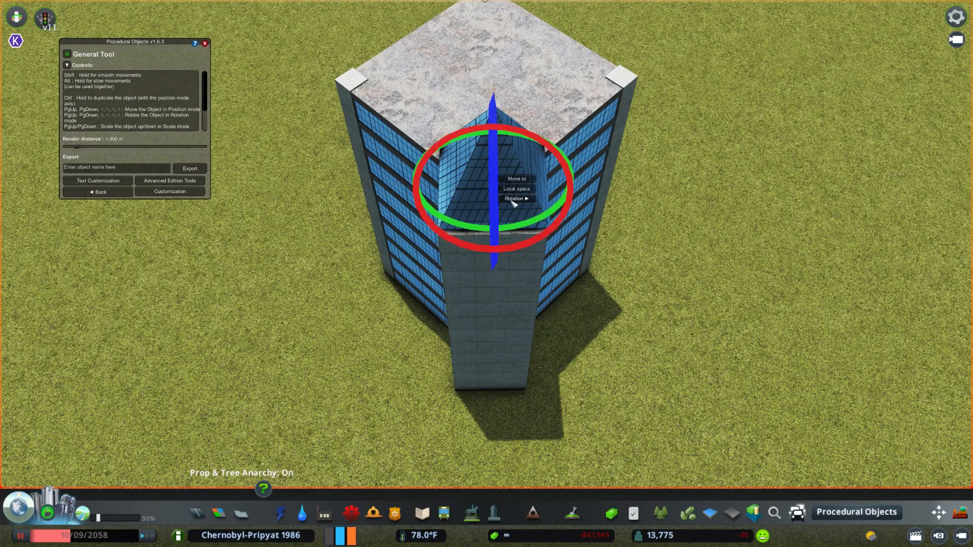
left_click(516, 198)
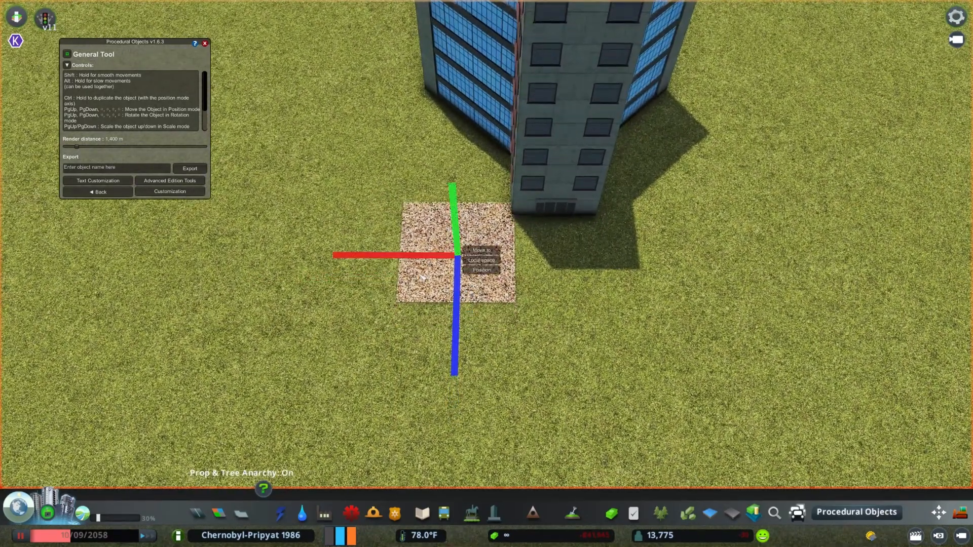
Stretch the gravel patch's vertices outward and select the concrete entrance slab.
left_click(169, 191)
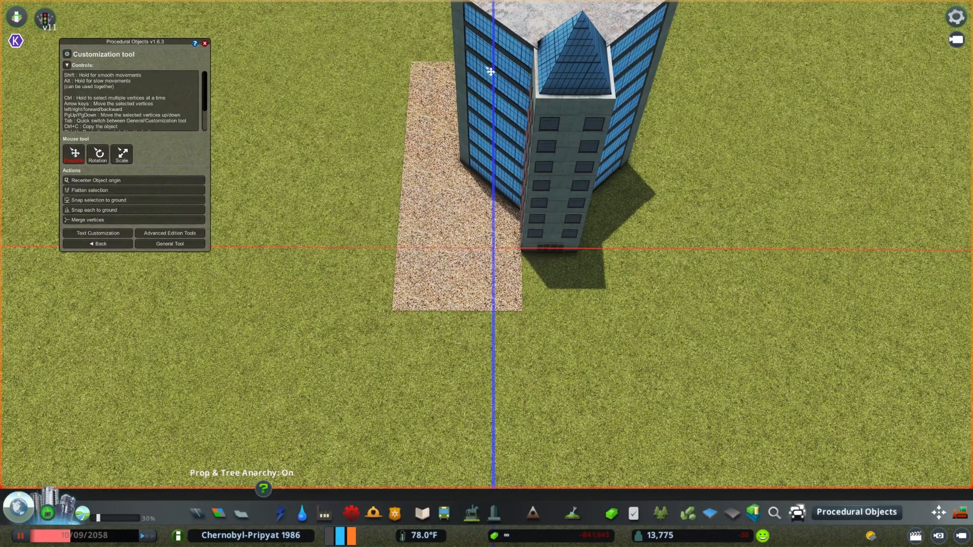
left_click(169, 243)
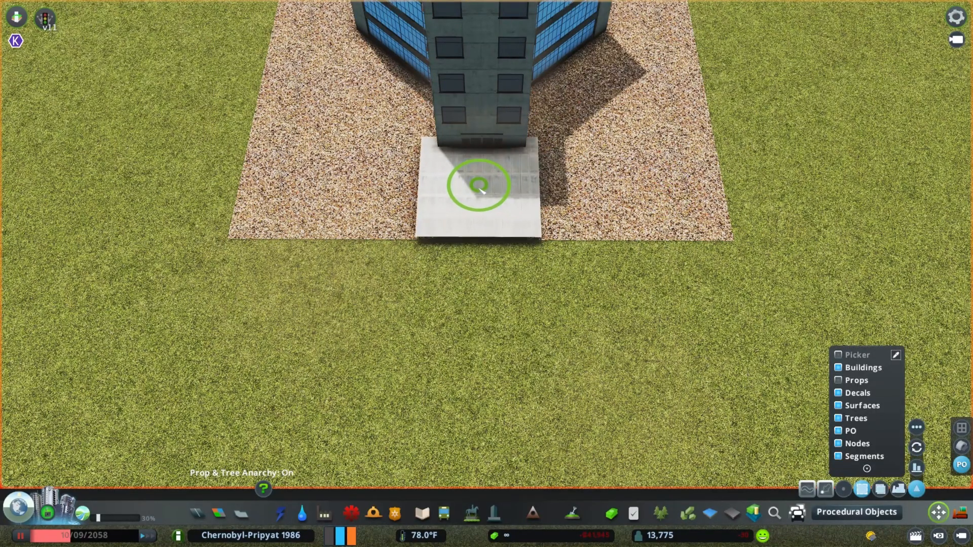
left_click(476, 185)
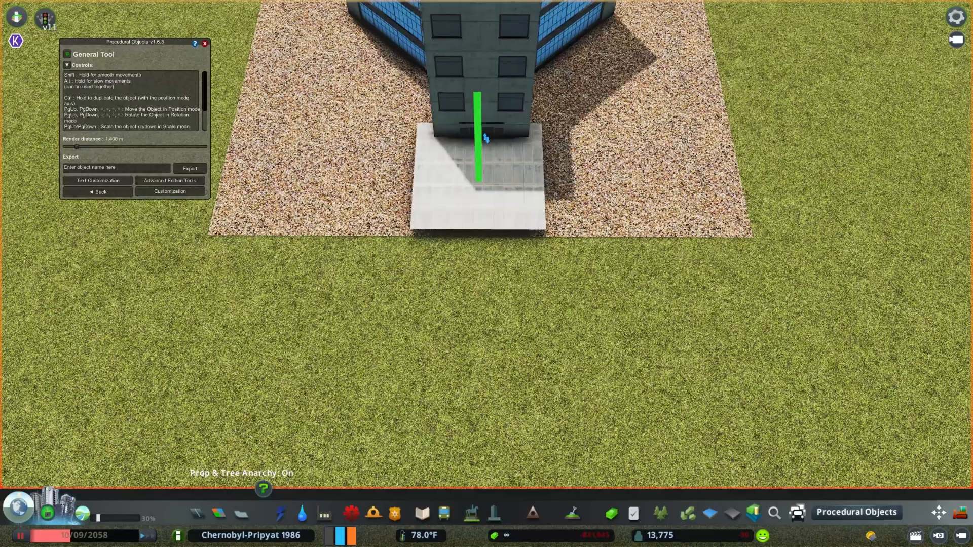